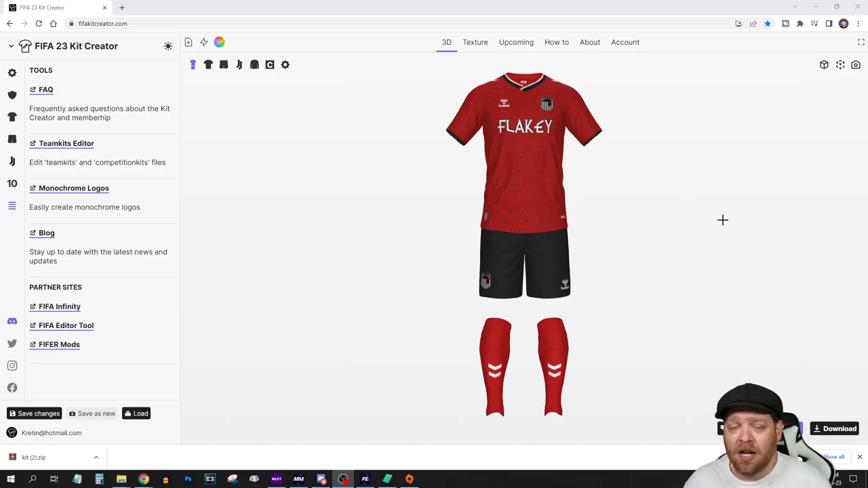
pyautogui.moveTo(680, 215)
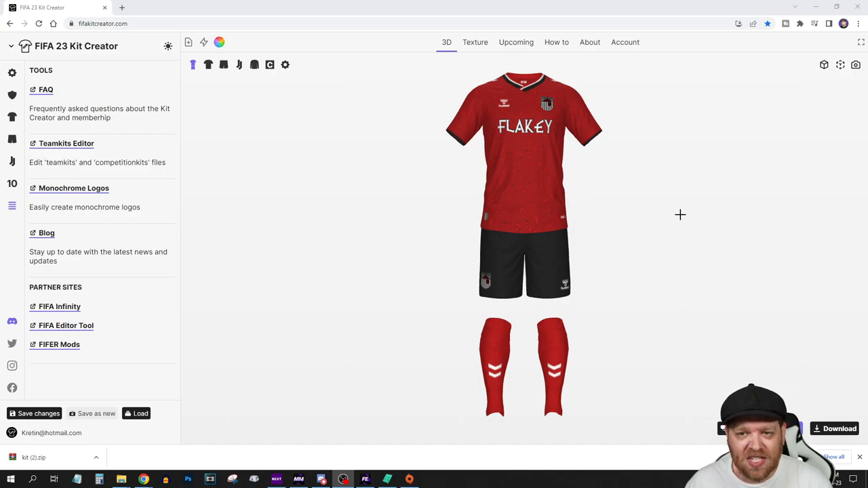
pyautogui.moveTo(682, 219)
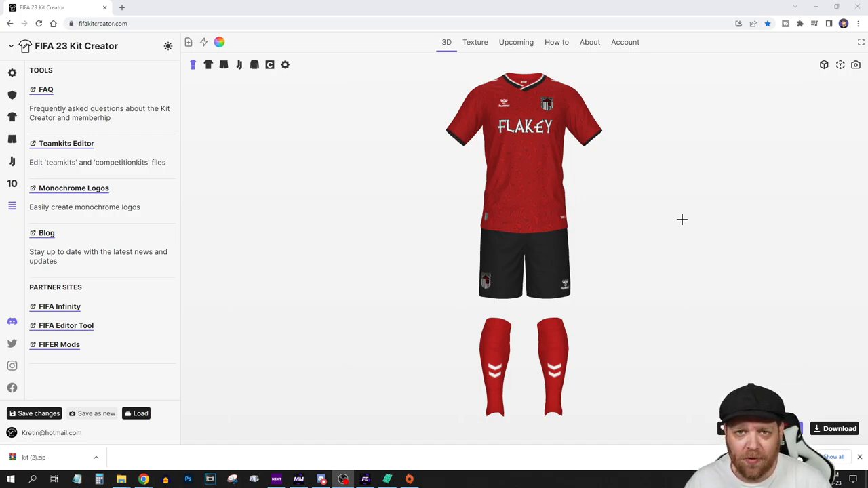
pyautogui.moveTo(624, 248)
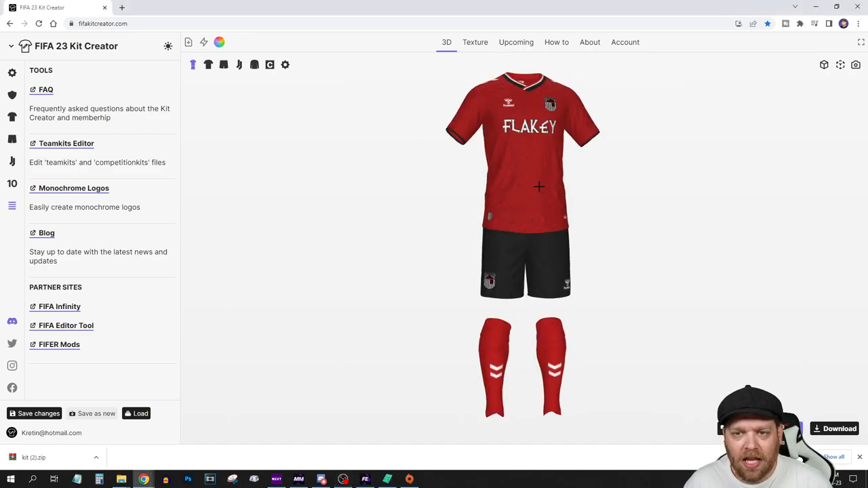
pyautogui.moveTo(478, 190)
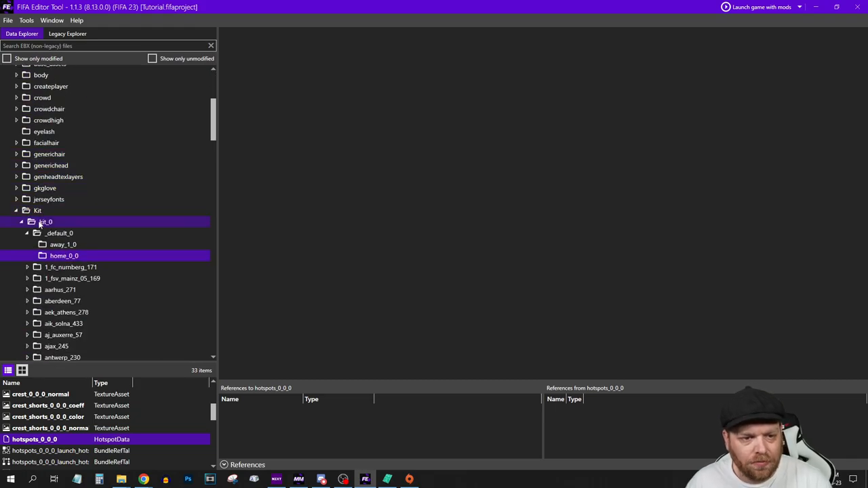
# Open the default home kit's jersey_0_0_0_color texture showing the red FLAKEY design.
pyautogui.click(60, 232)
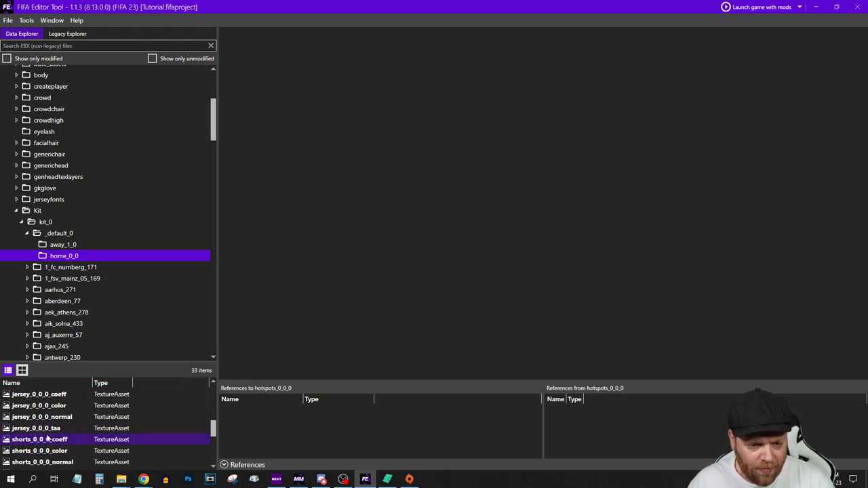
pyautogui.doubleClick(38, 404)
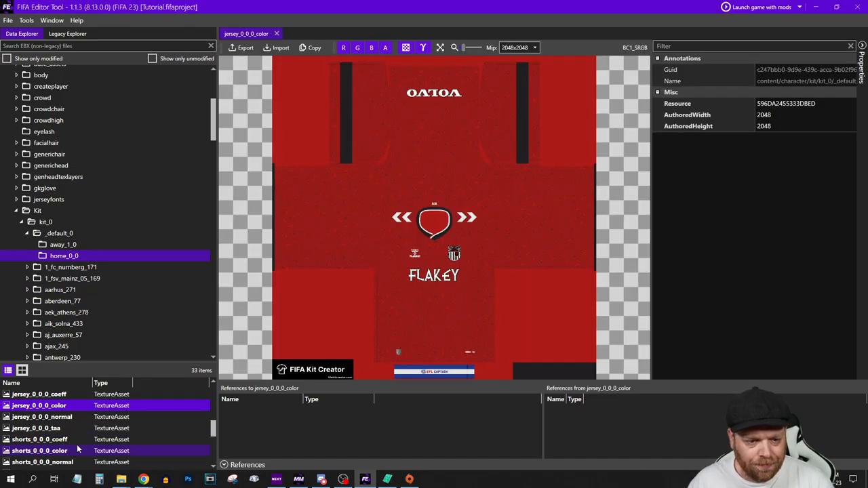
pyautogui.scroll(-3)
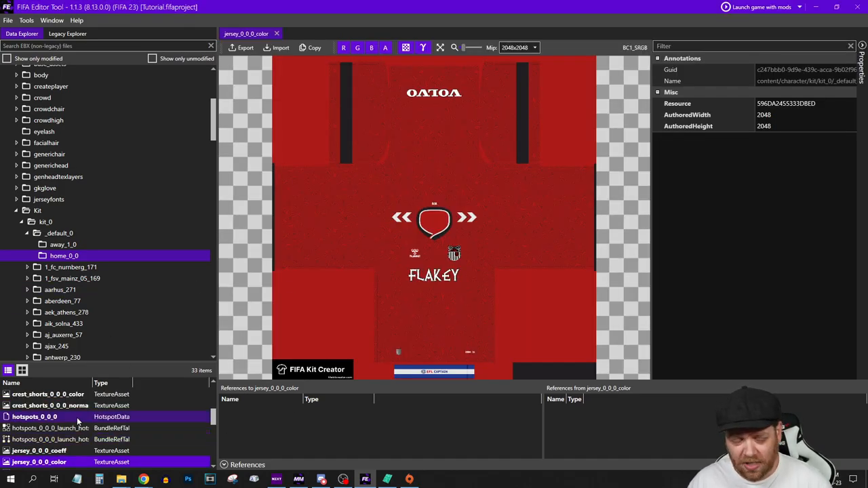
pyautogui.click(35, 416)
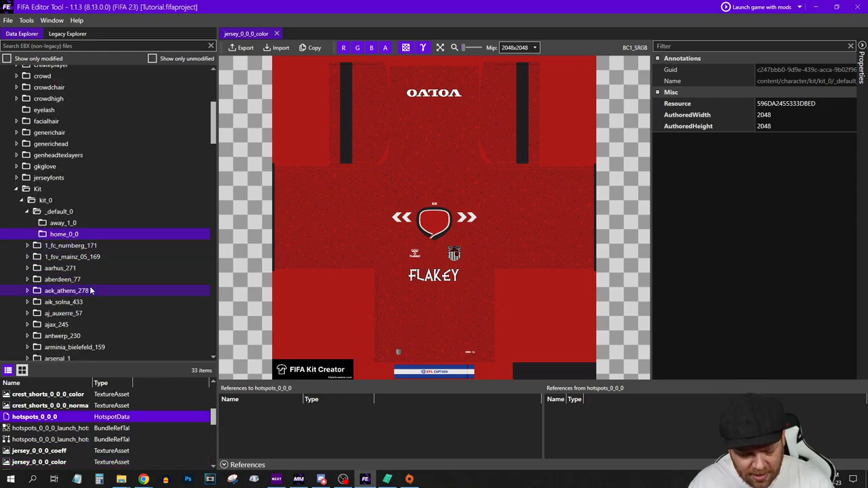
pyautogui.scroll(-3)
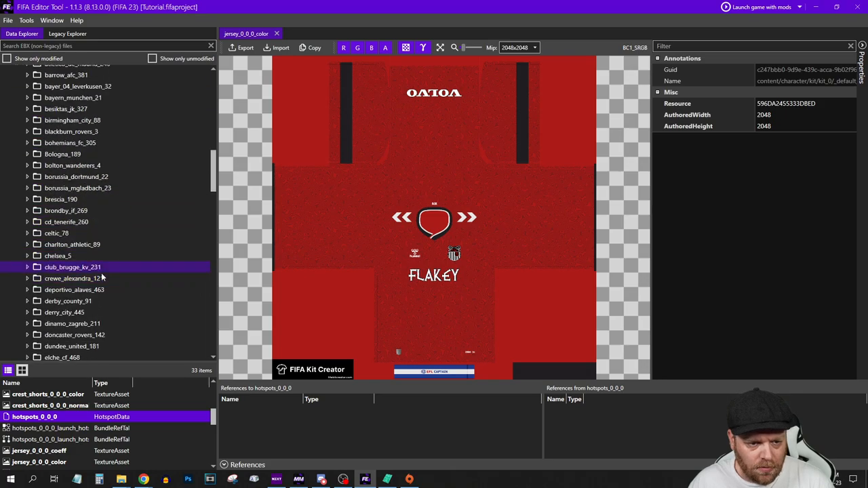
# Paste Grimsby Town's home_0_0 Hotspots into the default kit's hotspots_0_0_0 data.
pyautogui.click(28, 317)
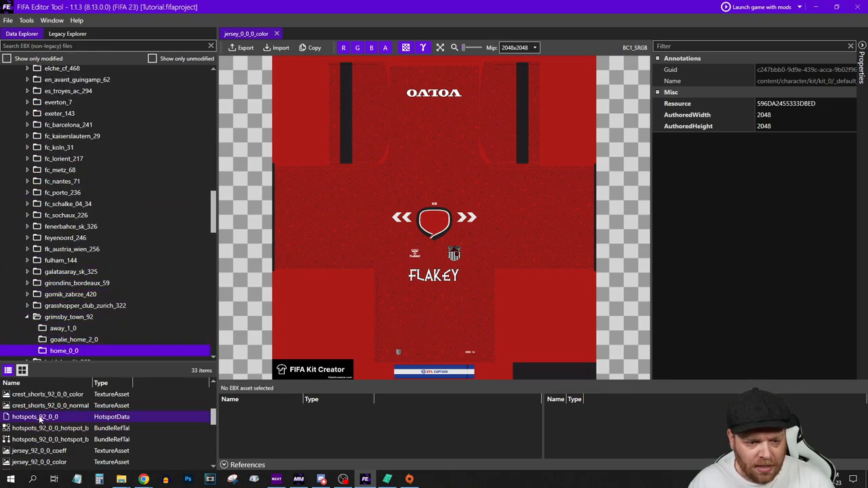
pyautogui.doubleClick(35, 416)
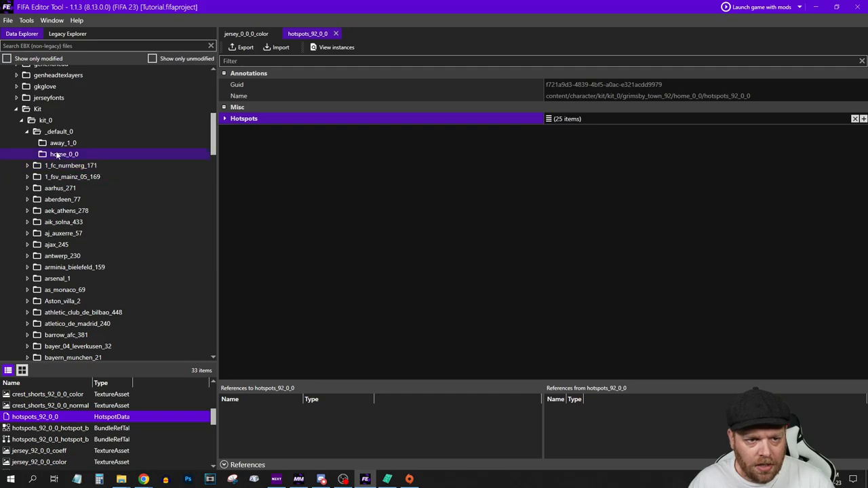
pyautogui.click(64, 153)
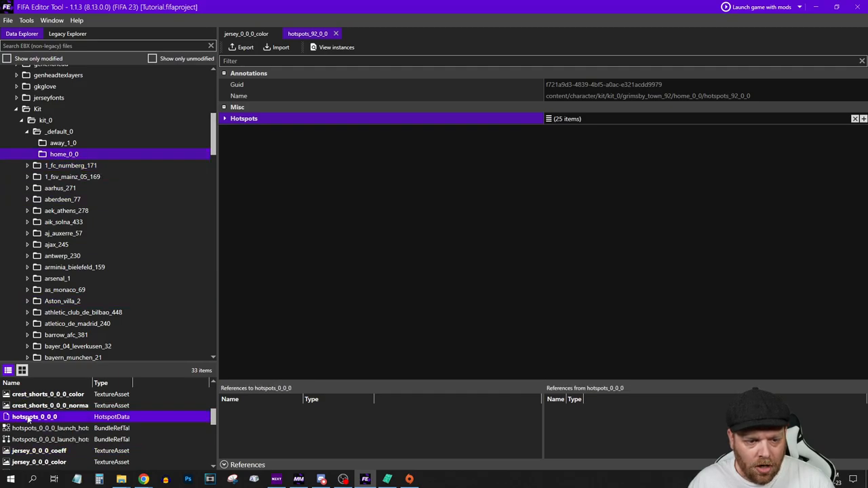
pyautogui.rightClick(243, 118)
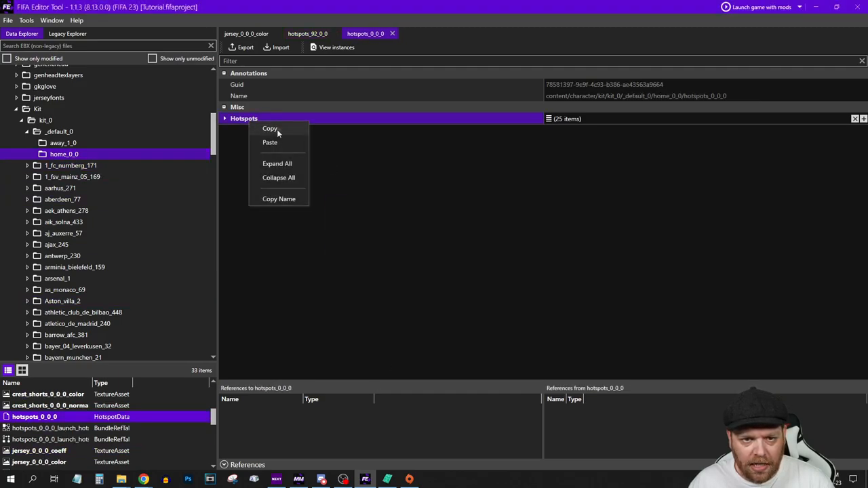
pyautogui.click(269, 129)
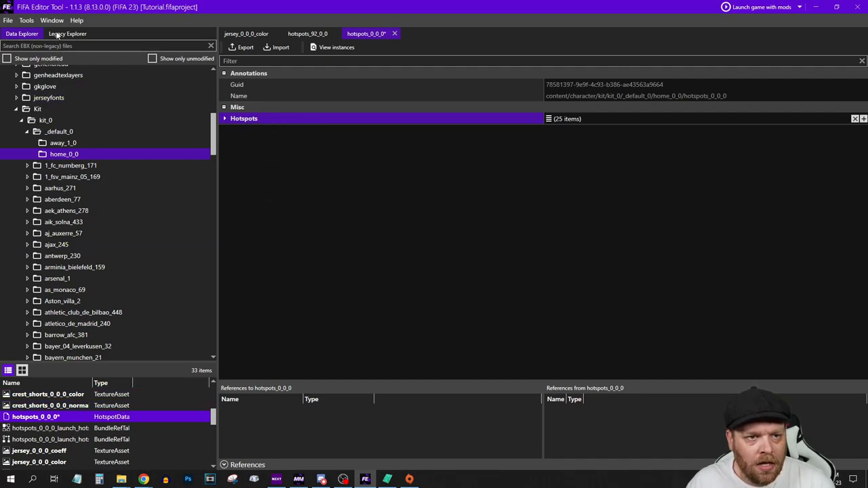
# Open the notfound DDS image from Legacy Explorer's data/ui/imgAssets/kits folder.
pyautogui.click(67, 33)
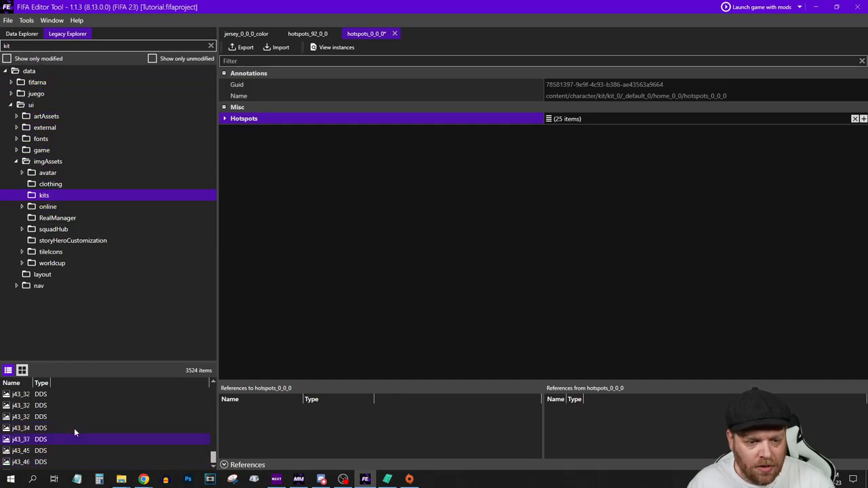
pyautogui.scroll(-3)
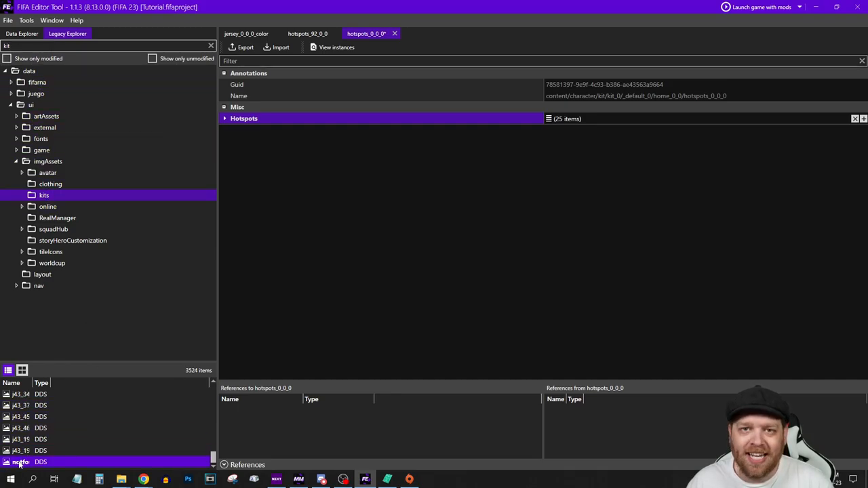
pyautogui.doubleClick(21, 461)
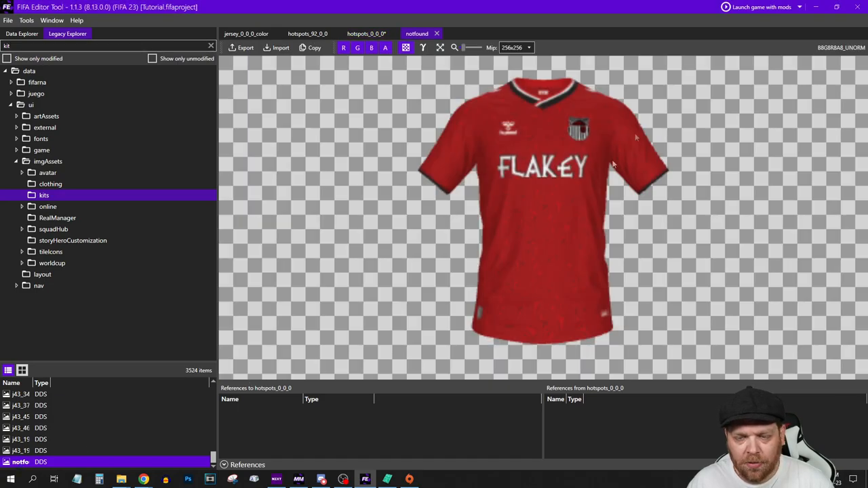
pyautogui.moveTo(520, 221)
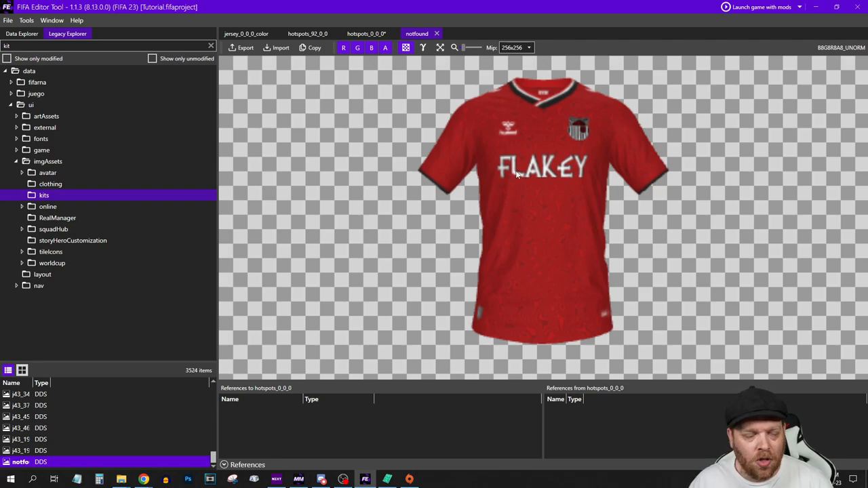
pyautogui.moveTo(419, 189)
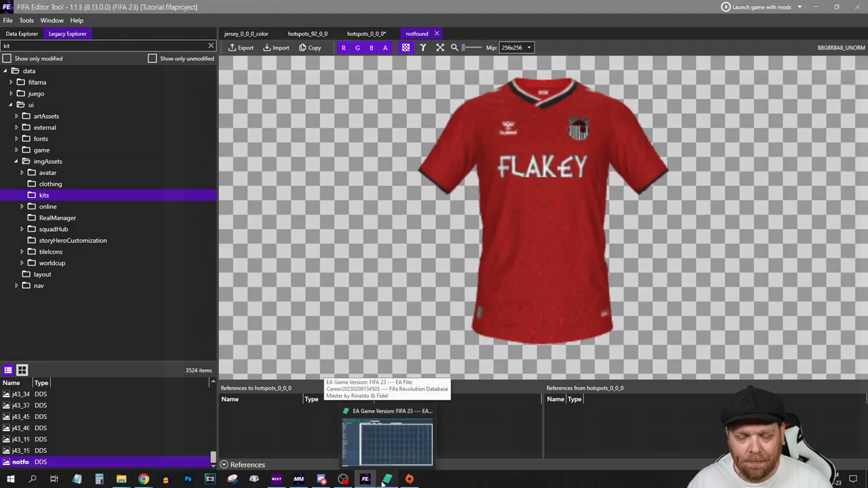
# In RDBM teamkits, confirm record 13425 has teamtechid 92 and teamkittypetechid 3.
pyautogui.click(365, 480)
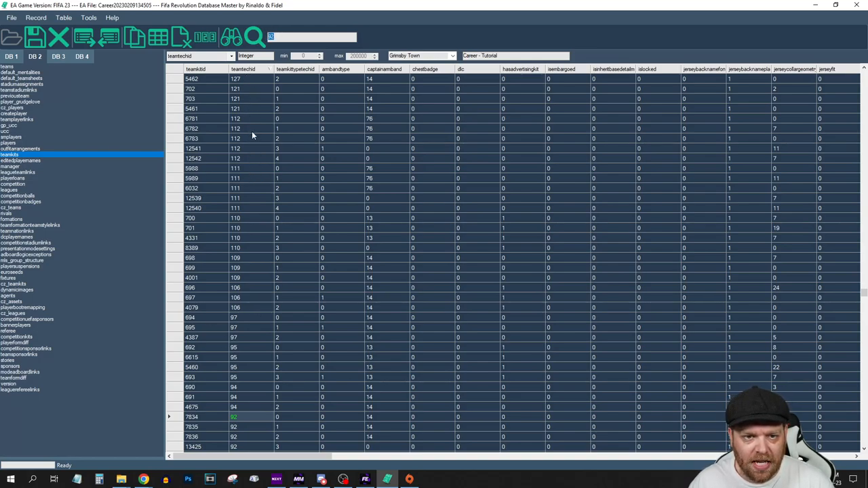
pyautogui.scroll(-3)
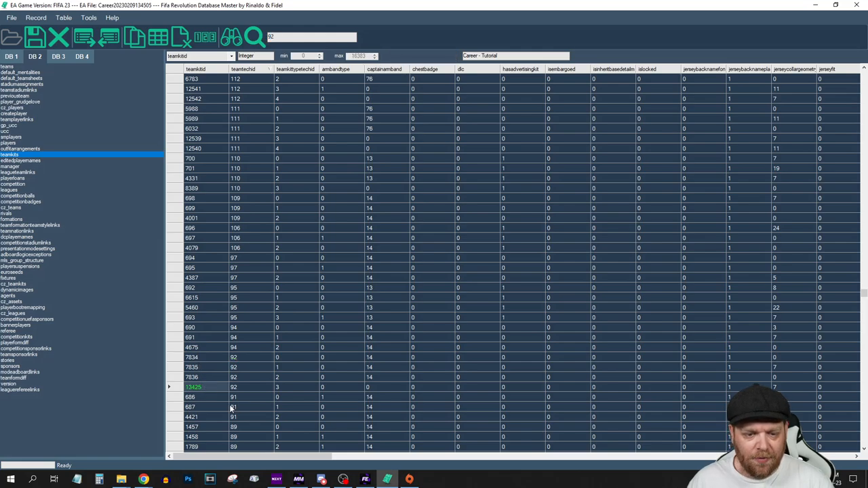
pyautogui.moveTo(212, 121)
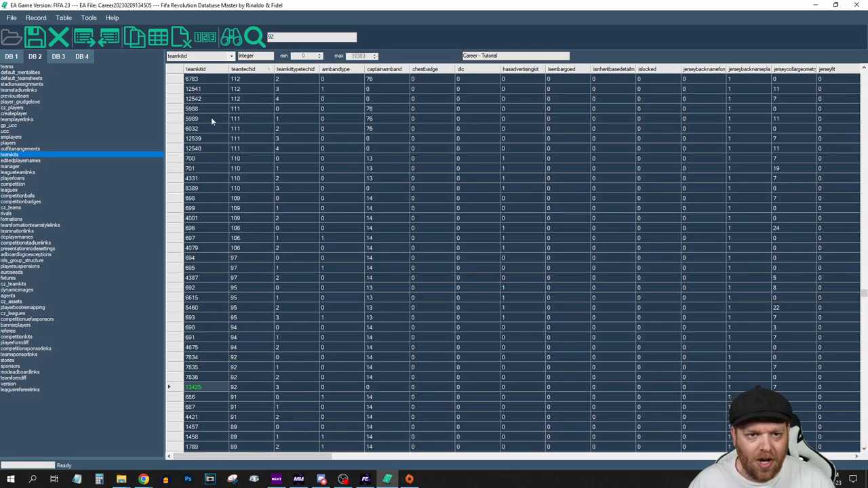
pyautogui.moveTo(205, 394)
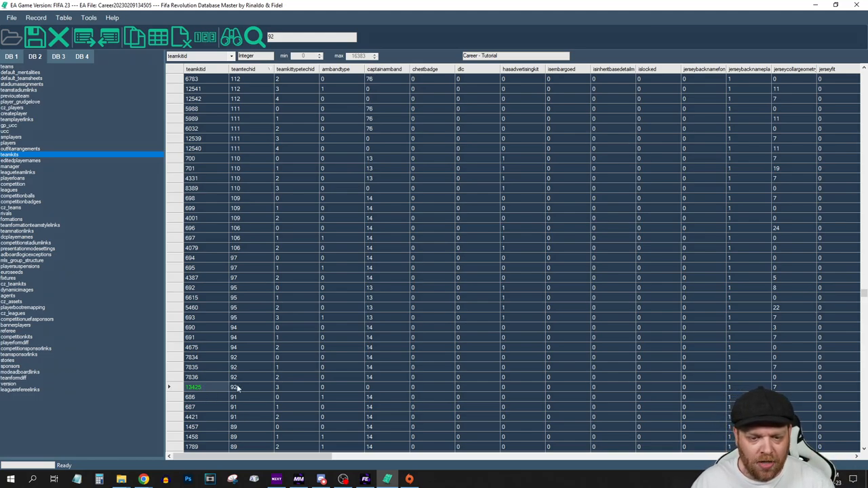
pyautogui.click(234, 387)
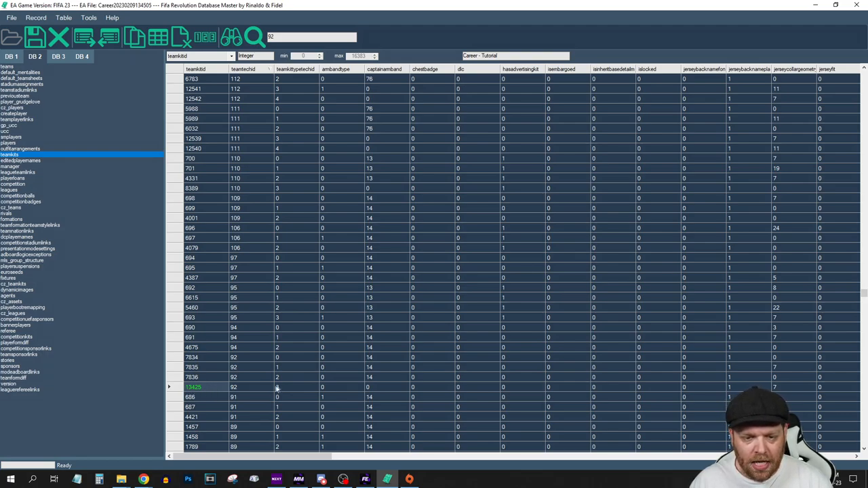
pyautogui.click(277, 387)
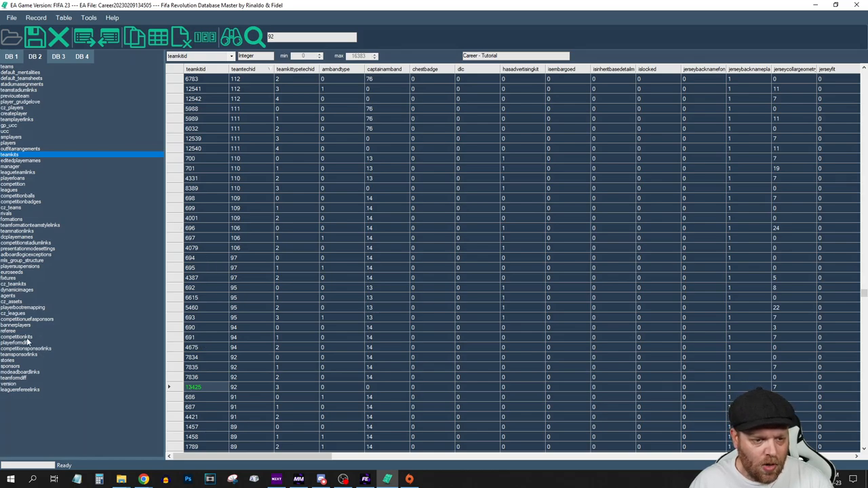
pyautogui.click(17, 336)
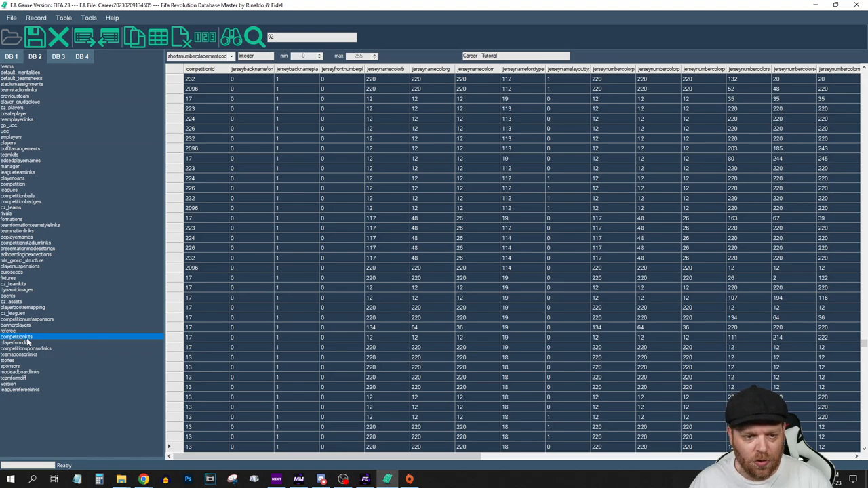
pyautogui.hscroll(3)
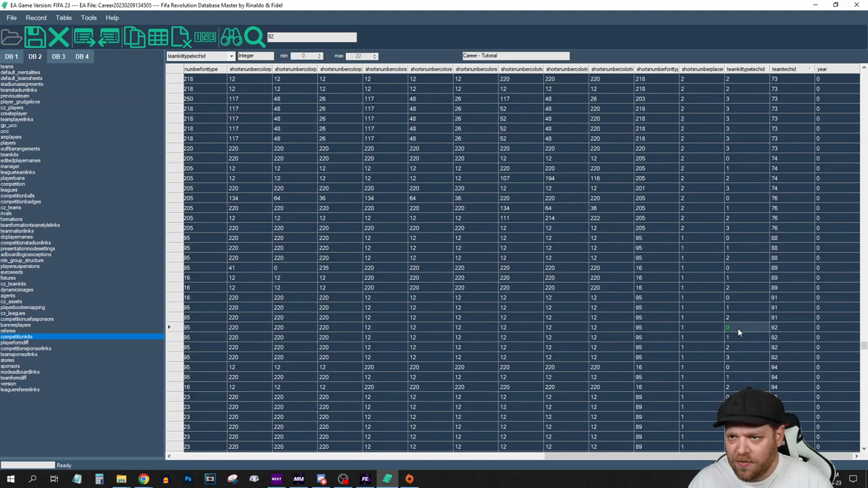
pyautogui.moveTo(786, 327)
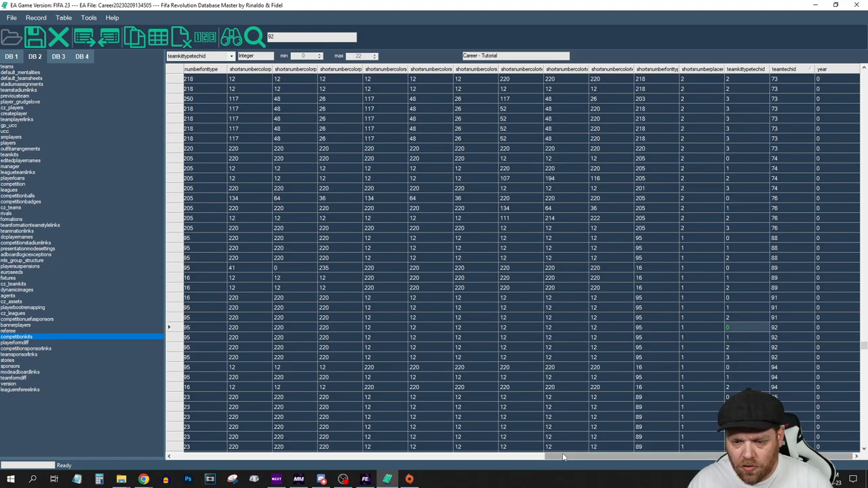
pyautogui.hscroll(3)
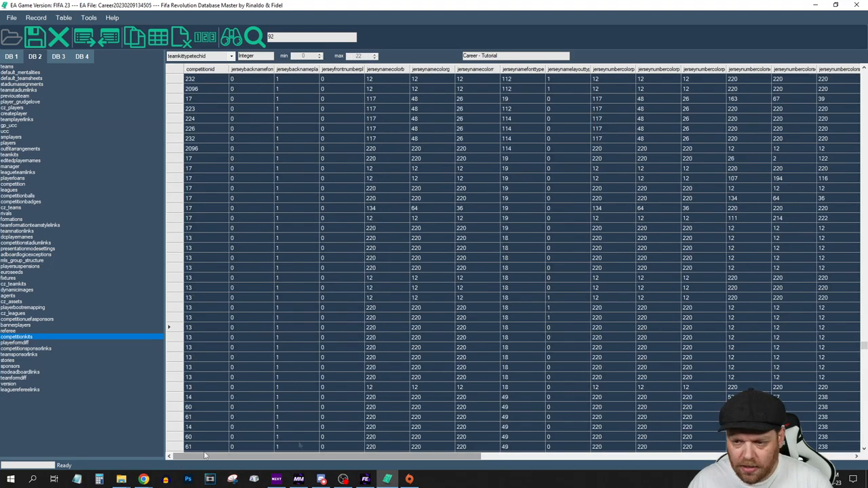
pyautogui.click(171, 327)
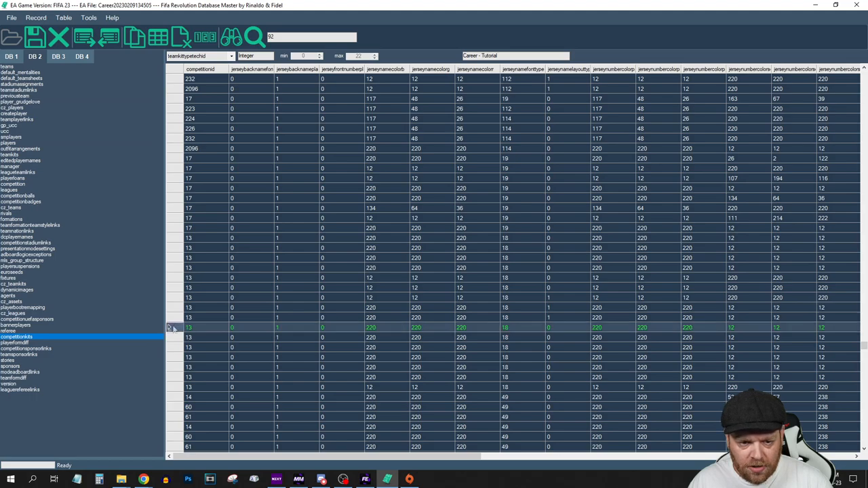
pyautogui.moveTo(295, 332)
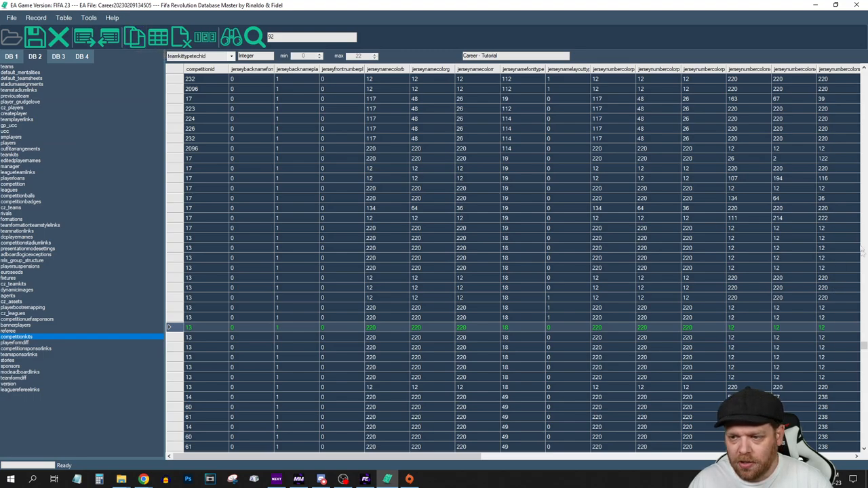
pyautogui.scroll(-3)
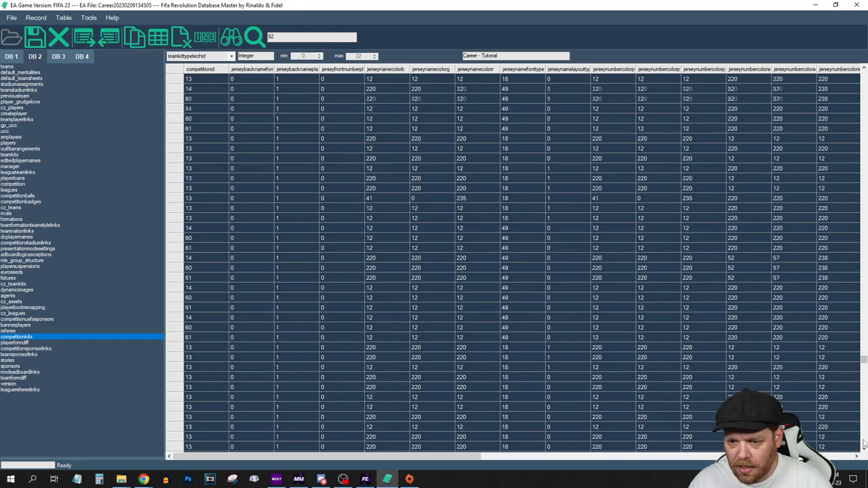
# Inspect the team 92 kit rows in the competitionkits table.
pyautogui.scroll(-3)
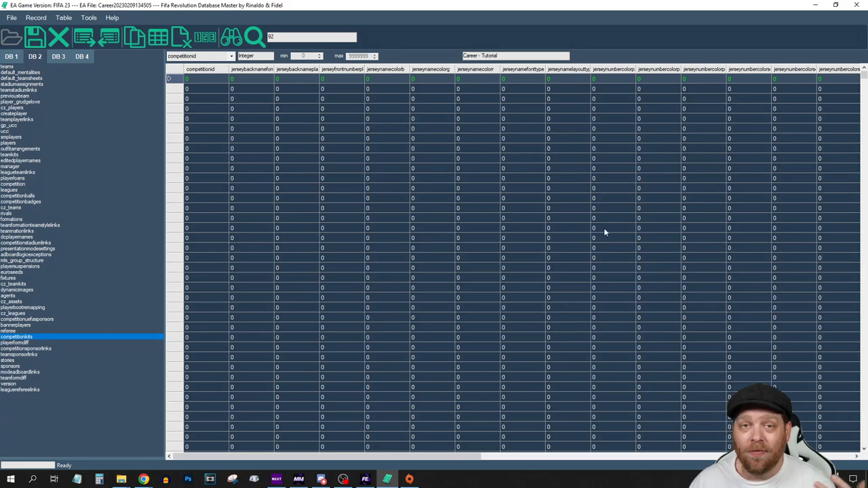
pyautogui.moveTo(531, 211)
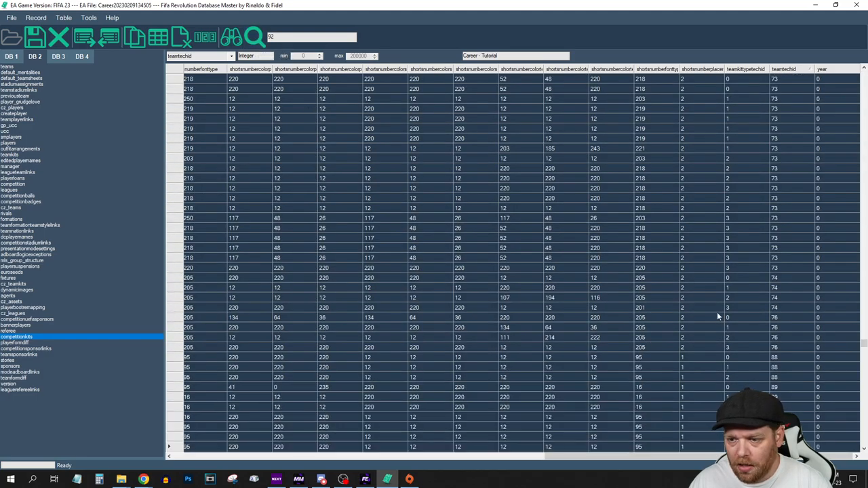
pyautogui.scroll(-3)
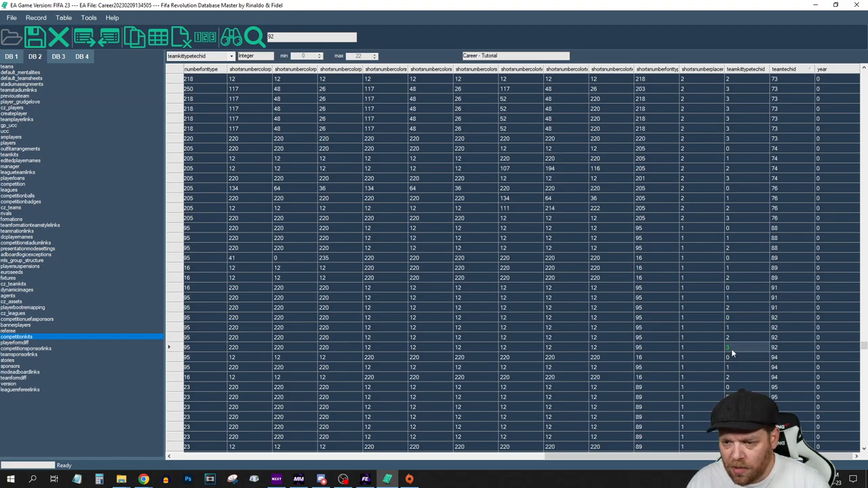
pyautogui.click(727, 358)
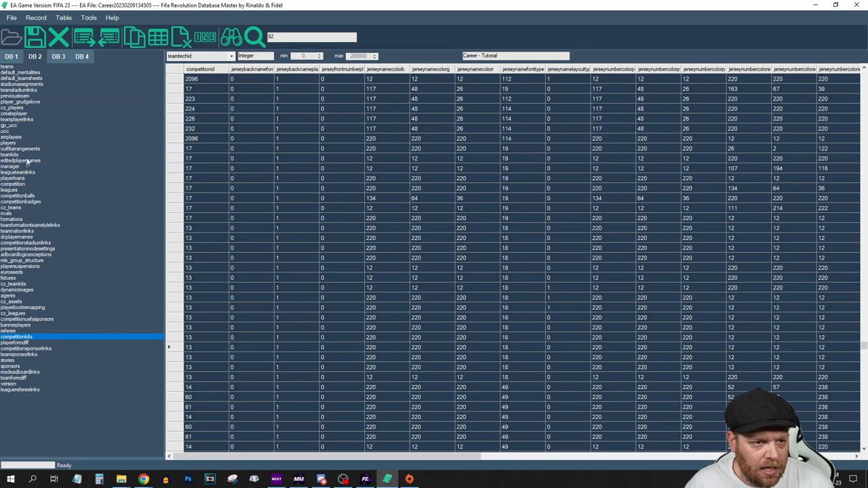
# Export the teamkits table as a single file and return to Kit Creator.
pyautogui.click(10, 155)
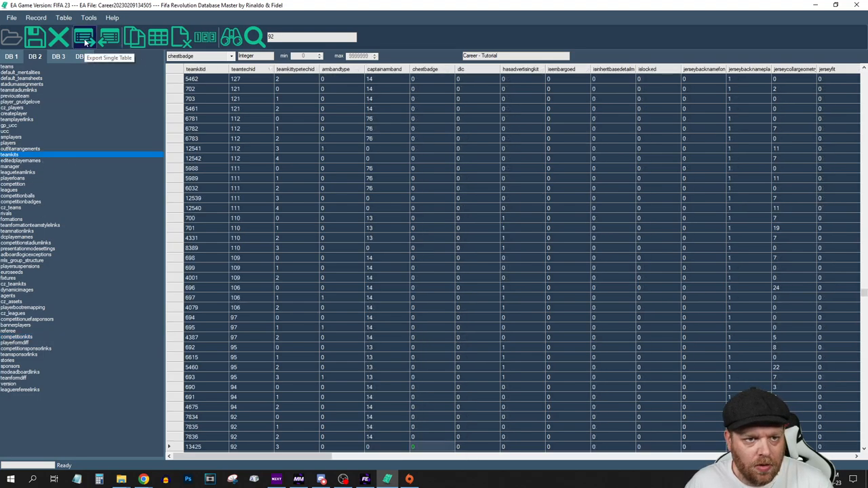
pyautogui.click(85, 36)
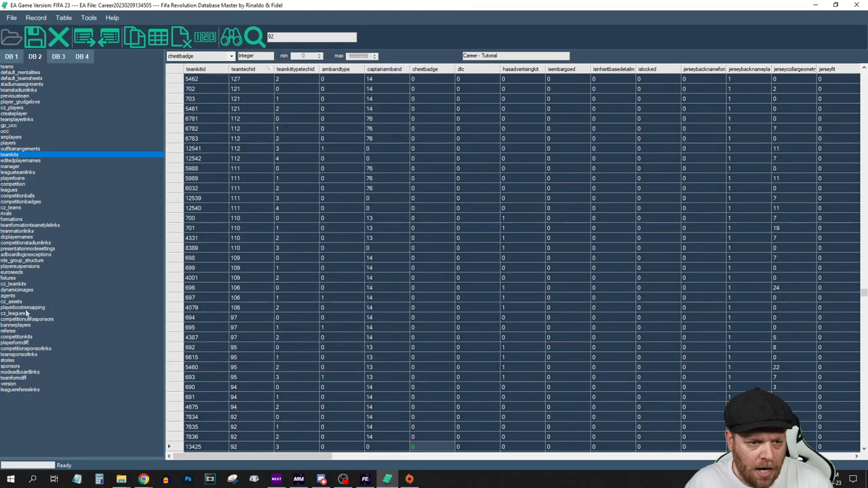
pyautogui.click(17, 337)
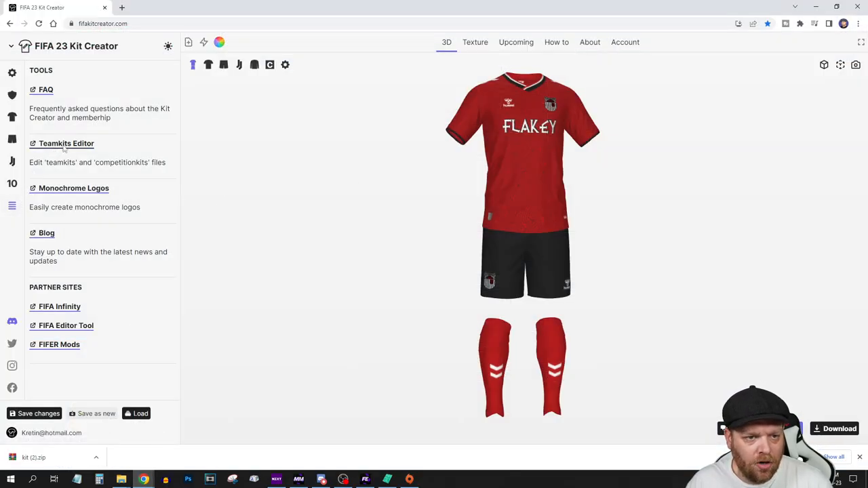
# Load teamkits.txt and view Grimsby Town's Third kit, comparing it with Home.
pyautogui.click(67, 143)
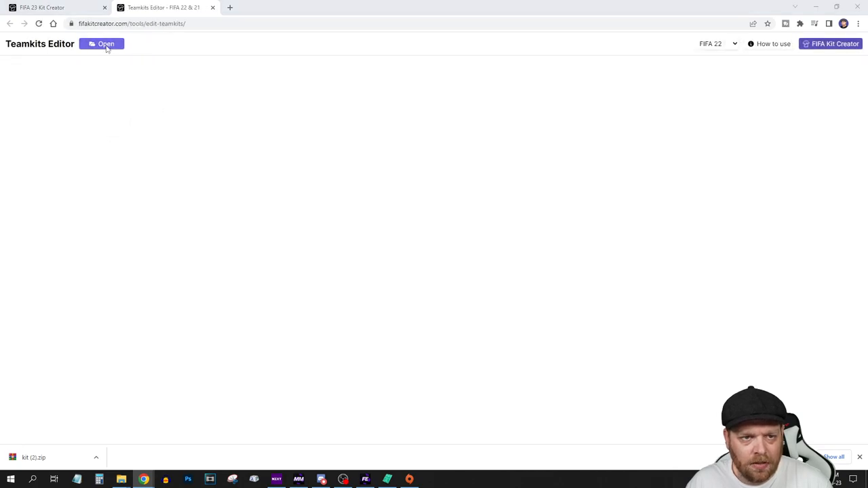
pyautogui.click(101, 44)
pyautogui.write('92')
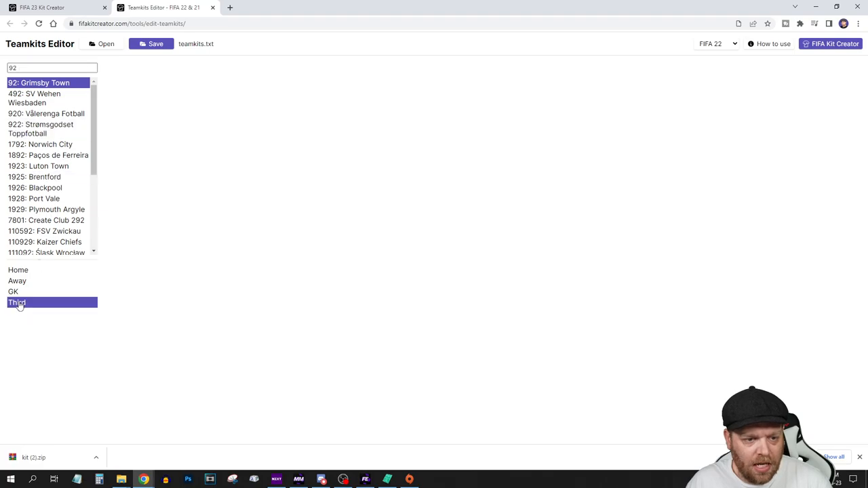
pyautogui.click(16, 302)
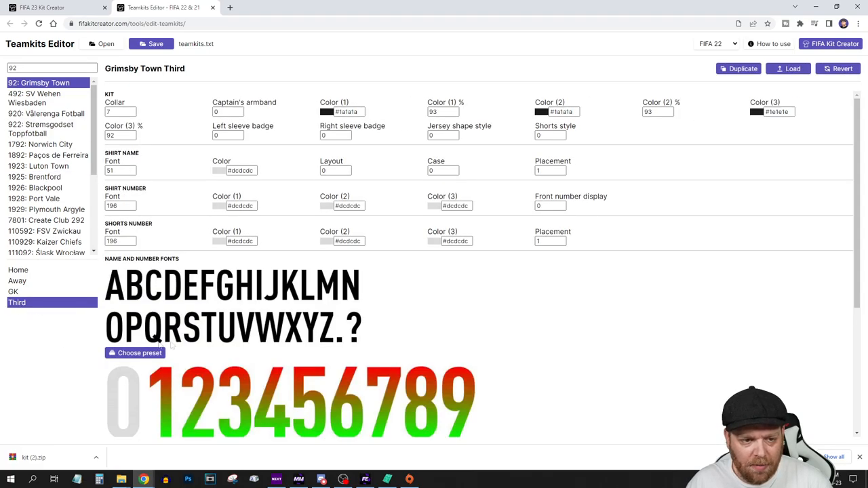
pyautogui.click(18, 269)
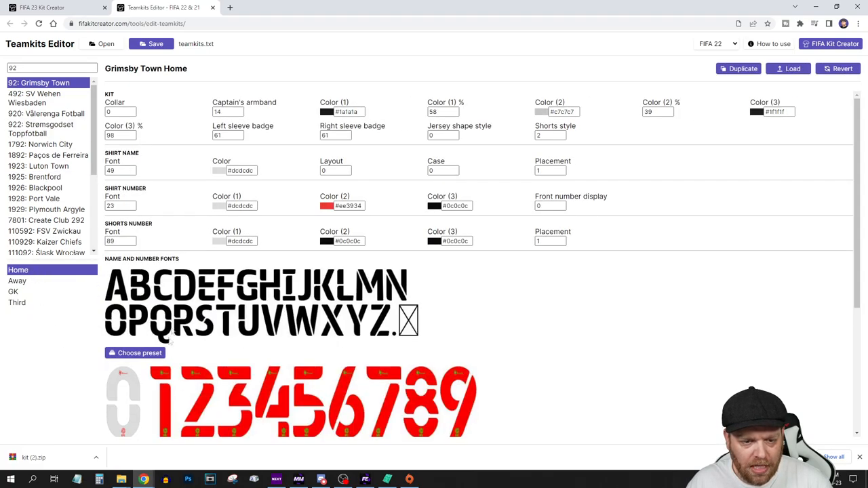
pyautogui.click(17, 302)
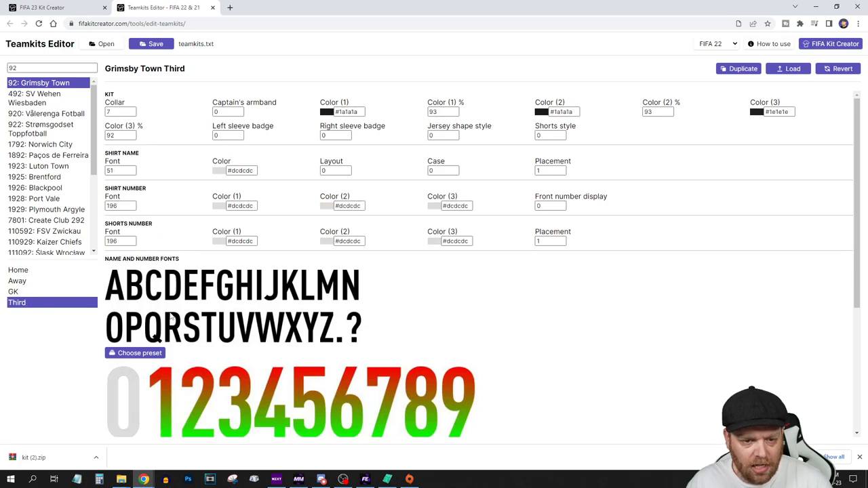
pyautogui.click(47, 8)
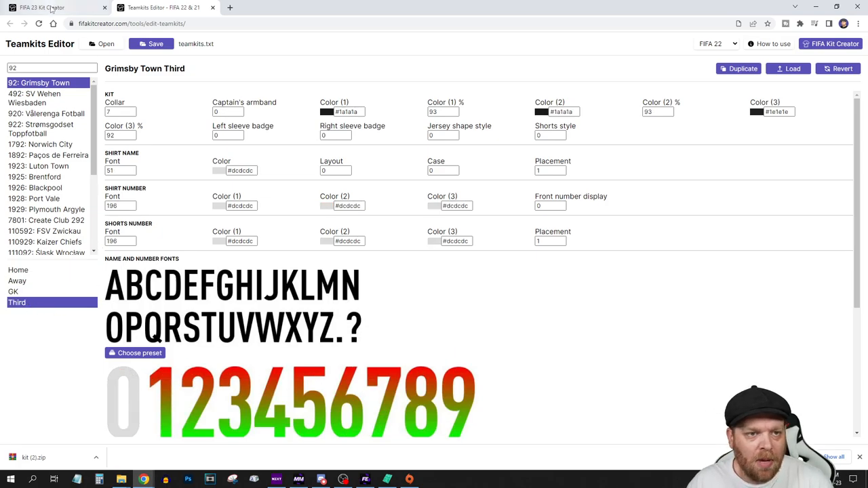
# Load competitionkits.txt in a second editor tab and select Grimsby Town via search 92.
pyautogui.click(41, 7)
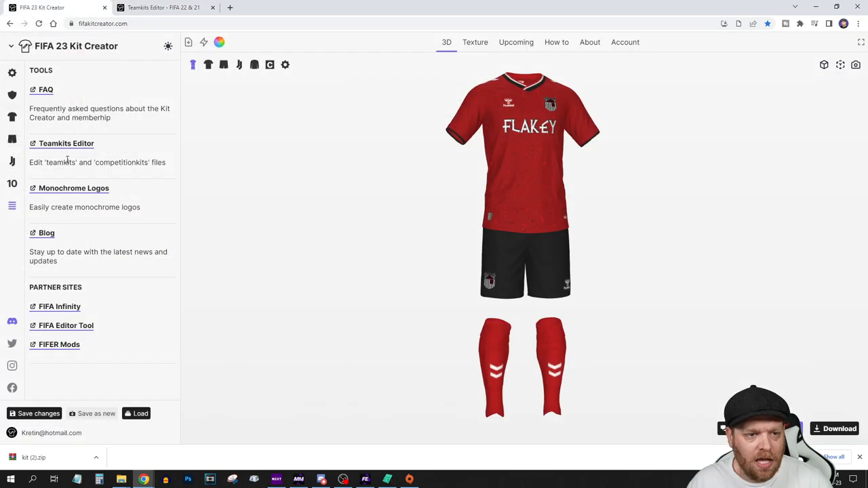
pyautogui.click(66, 143)
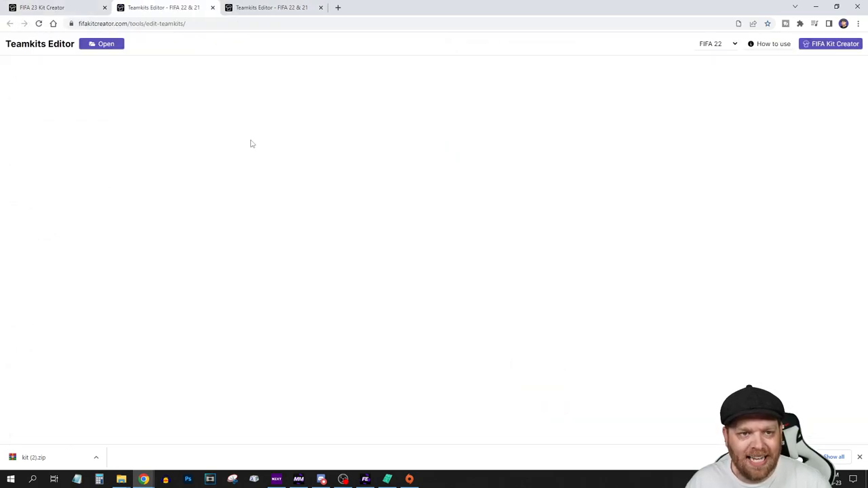
pyautogui.click(102, 43)
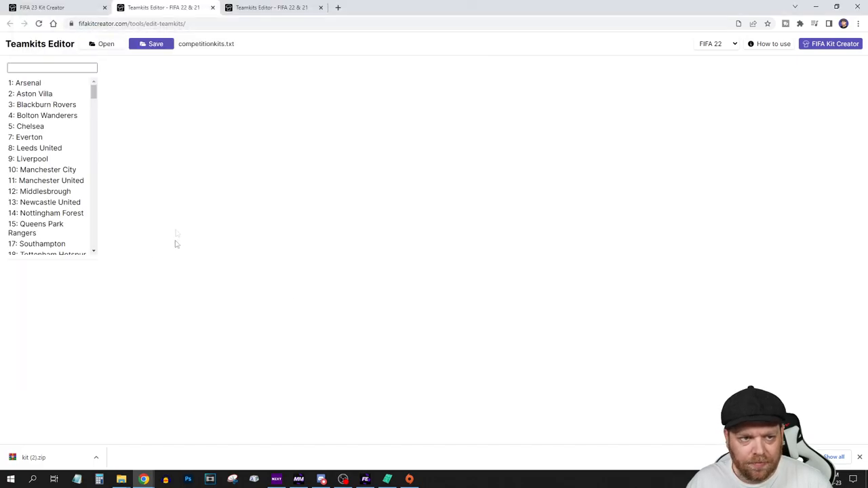
pyautogui.write('92')
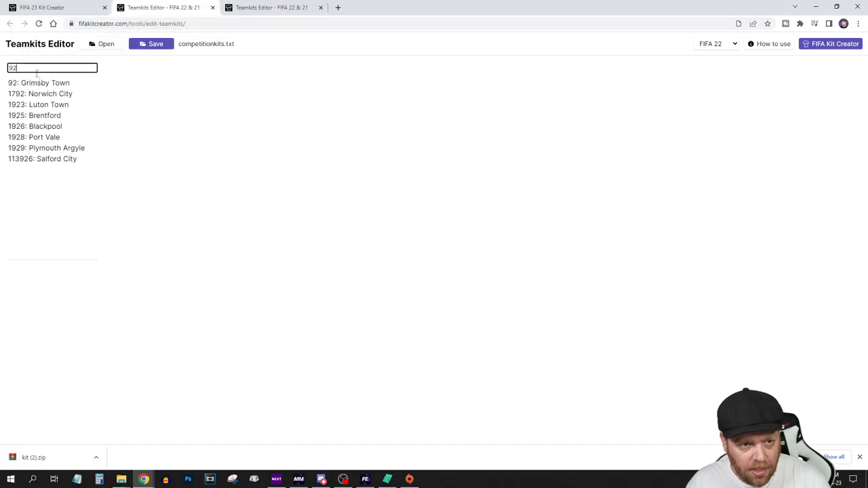
pyautogui.click(46, 83)
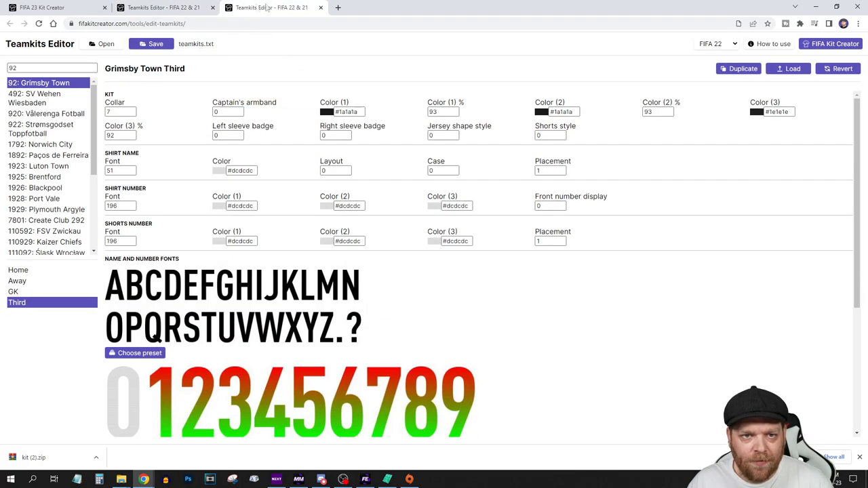
pyautogui.moveTo(788, 68)
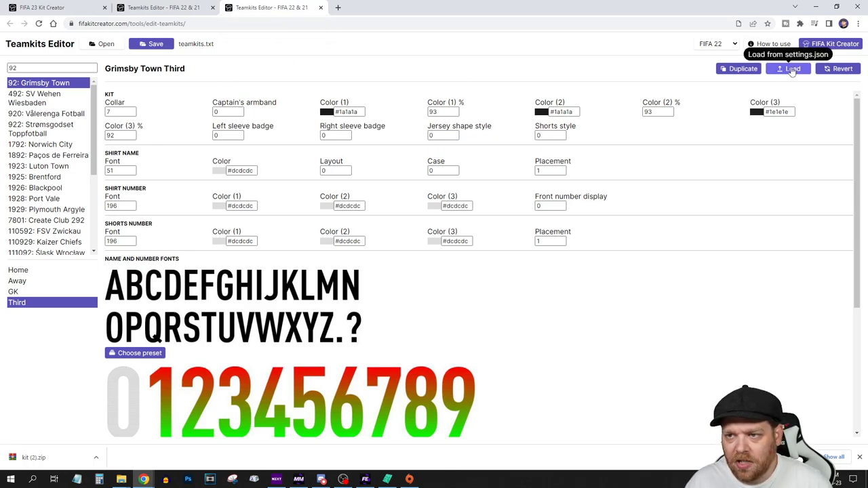
# Import settings.json into Grimsby Town's Third kit and review Home's fonts.
pyautogui.click(787, 68)
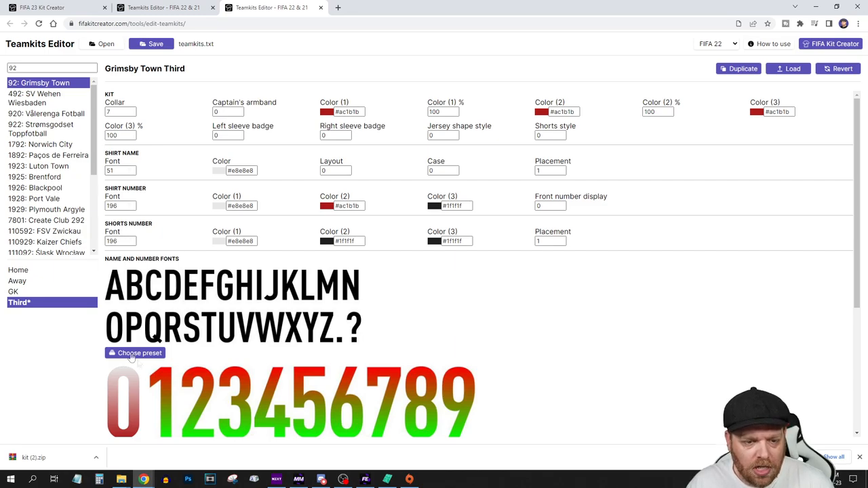
pyautogui.click(18, 270)
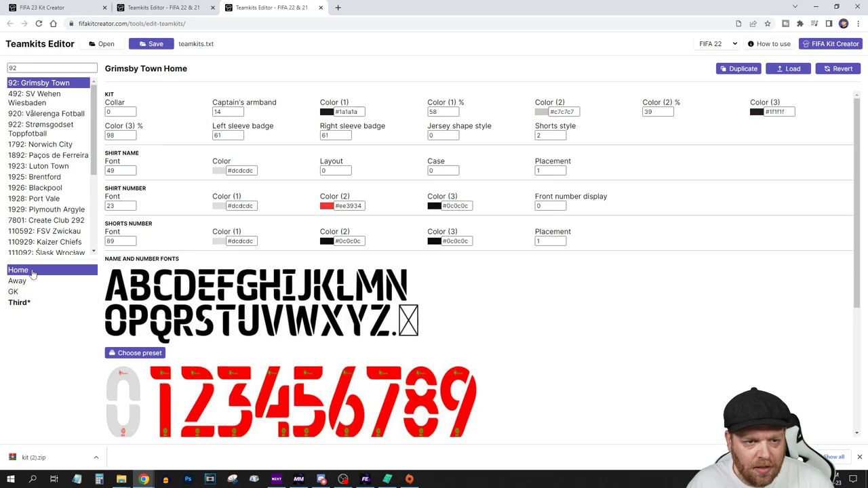
pyautogui.click(19, 302)
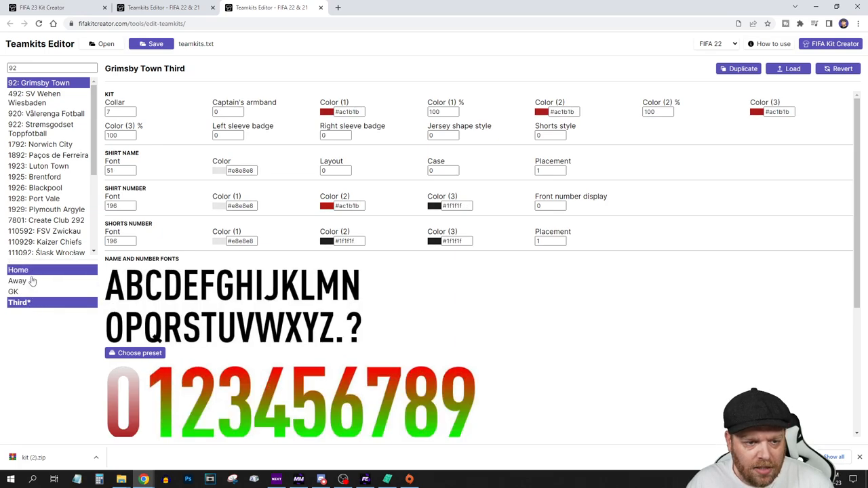
pyautogui.click(18, 270)
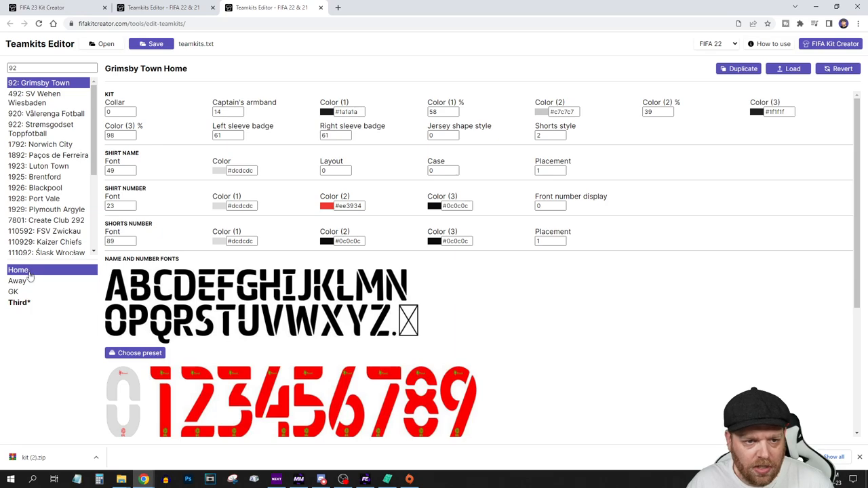
pyautogui.click(19, 302)
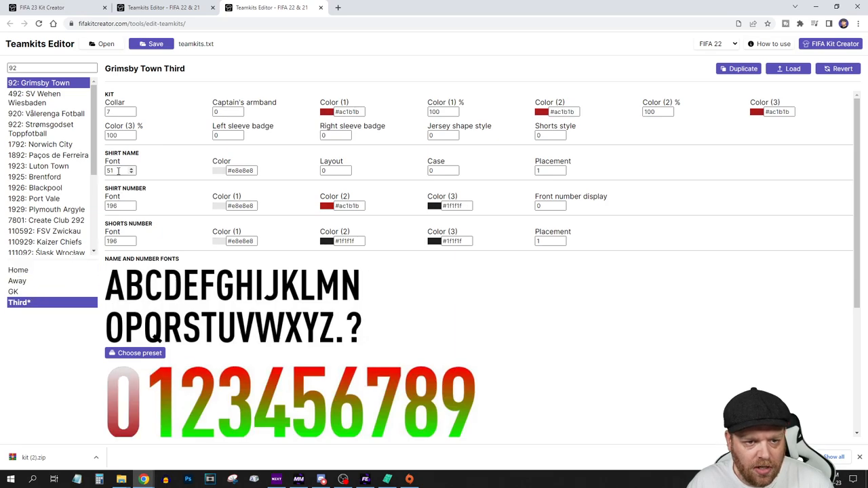
# Set Third kit fonts: shirt name 49, shirt number 23, shorts number 89.
pyautogui.click(129, 172)
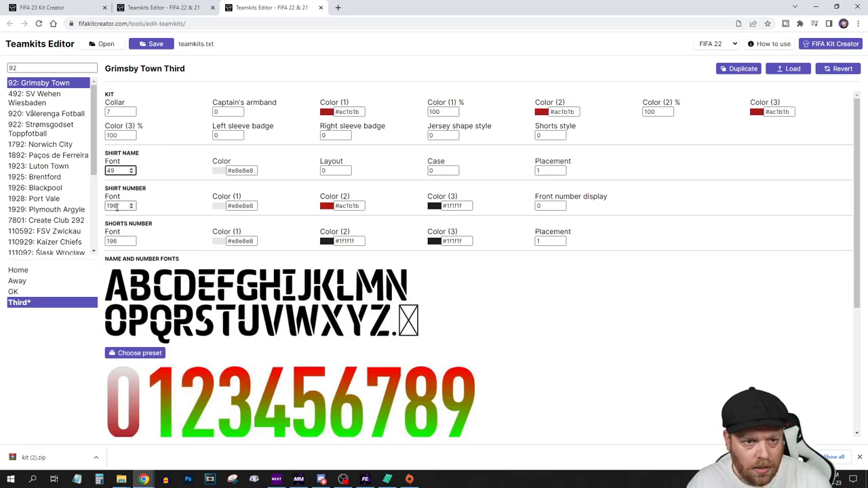
pyautogui.click(18, 270)
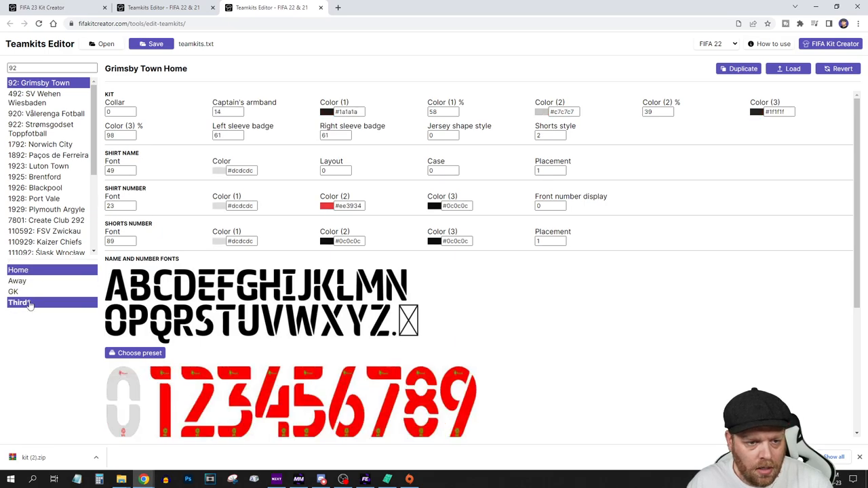
pyautogui.click(19, 302)
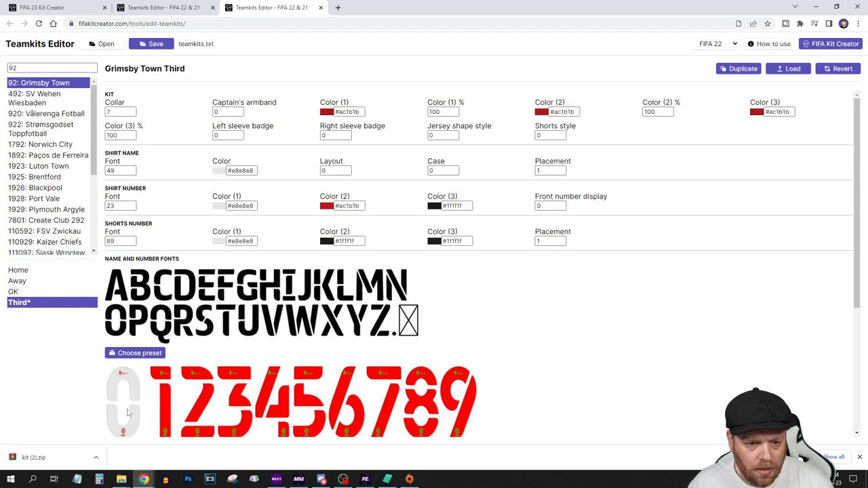
pyautogui.scroll(-3)
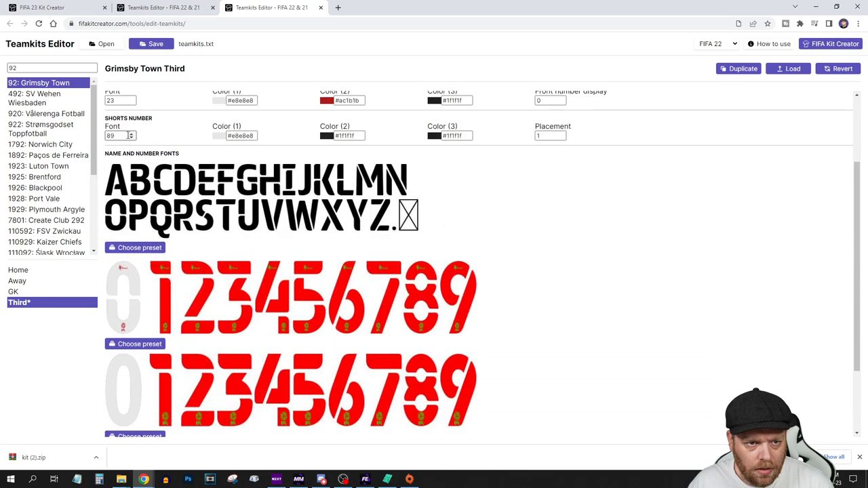
pyautogui.scroll(-3)
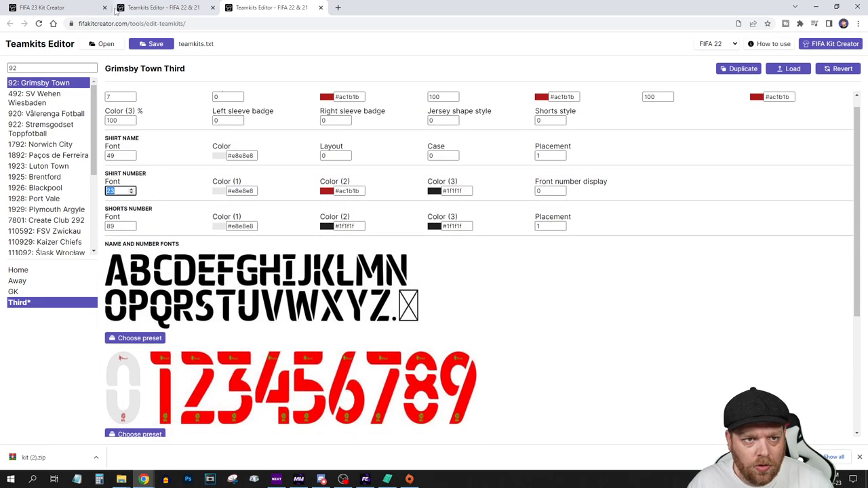
# Set Third kit colour shares to 70/20/10 and Color (3) to #e8e8e8.
pyautogui.click(54, 8)
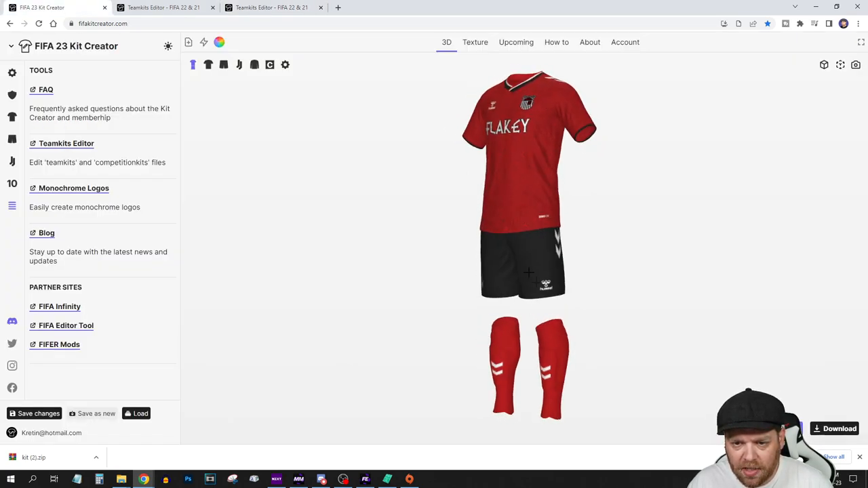
pyautogui.click(271, 8)
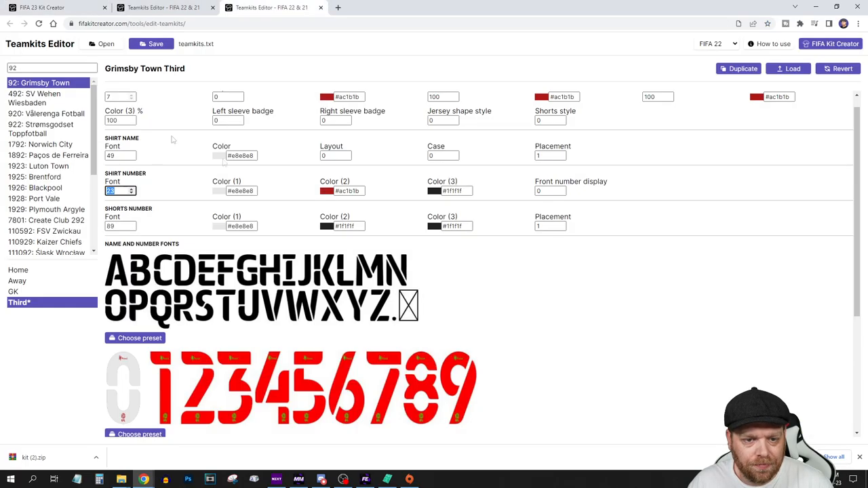
pyautogui.scroll(-3)
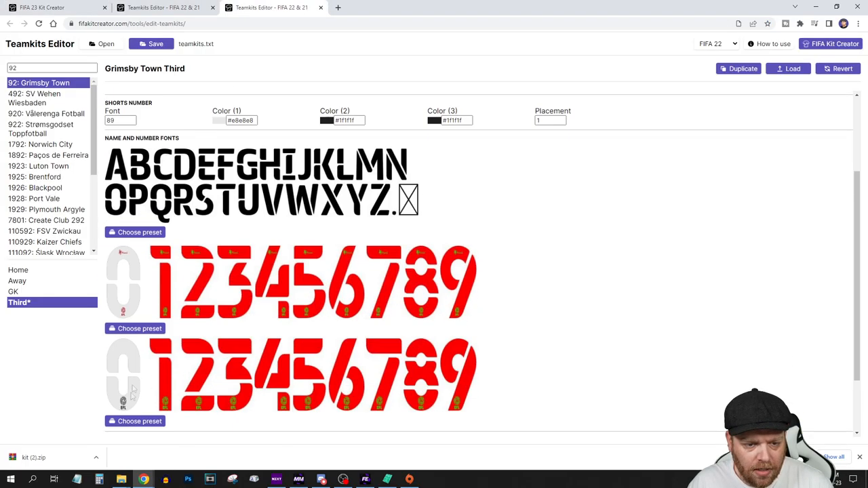
pyautogui.scroll(3)
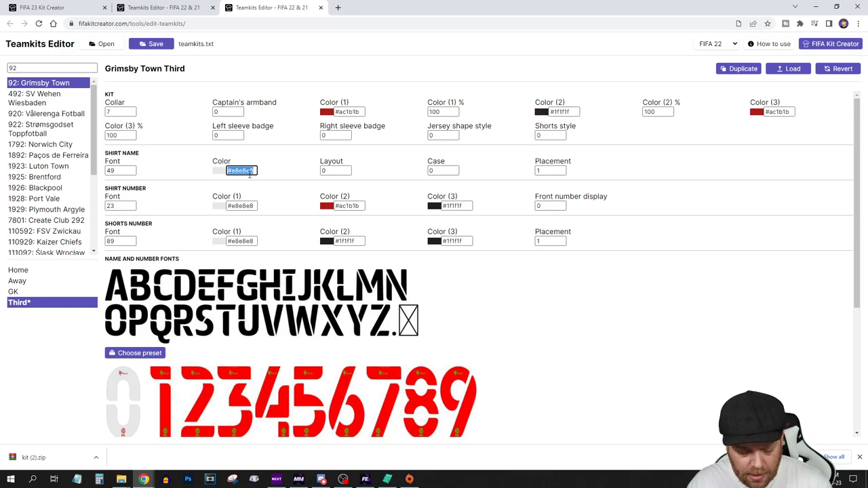
pyautogui.click(443, 111)
pyautogui.write('70')
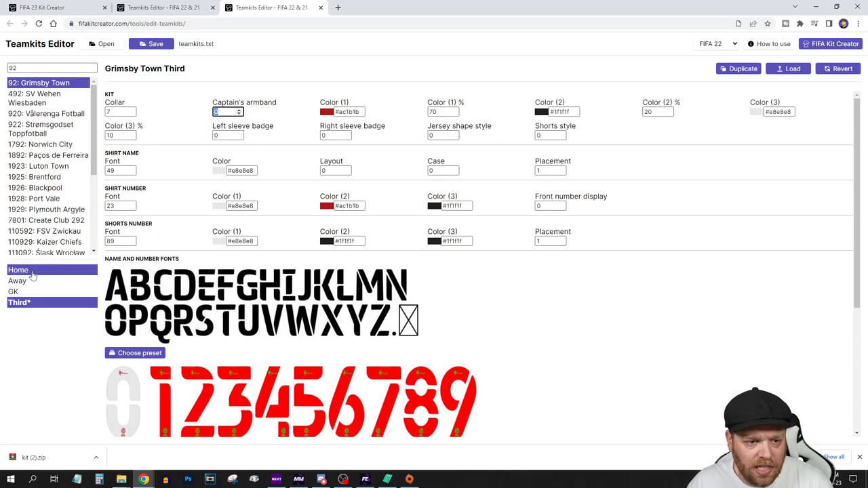
# Match Home: captain's armband 14, both sleeve badges 61, teamkittypetechid 3.
pyautogui.click(18, 269)
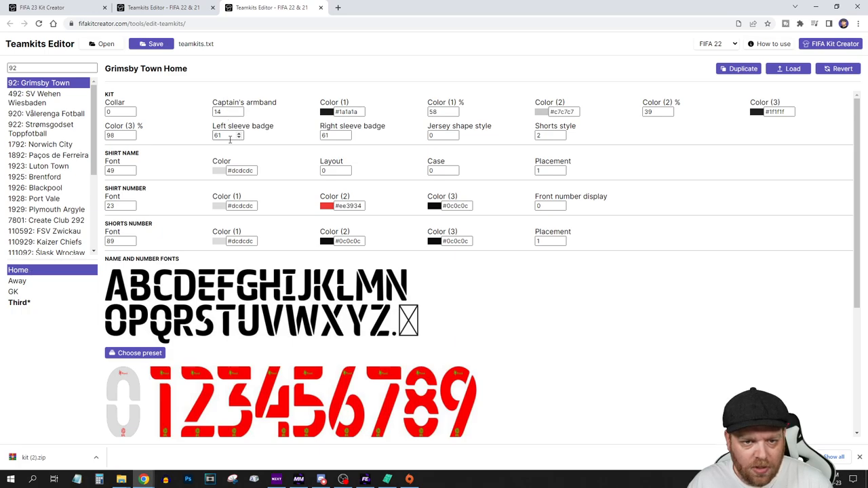
pyautogui.click(27, 302)
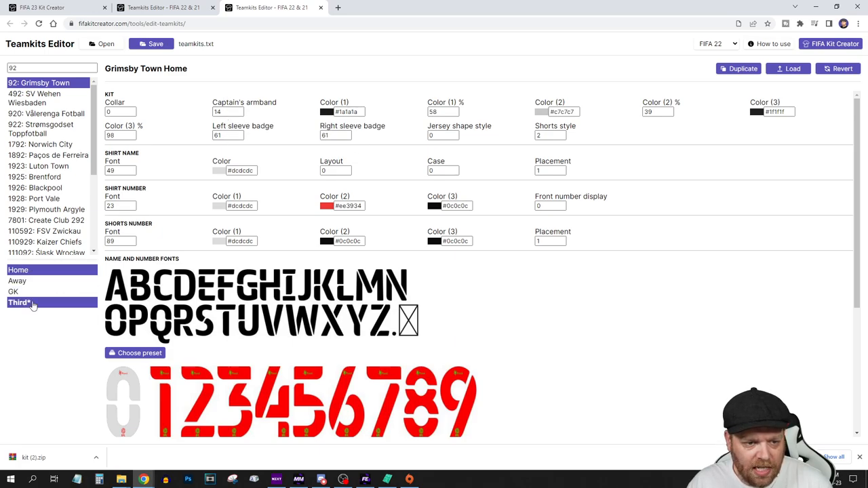
pyautogui.click(20, 302)
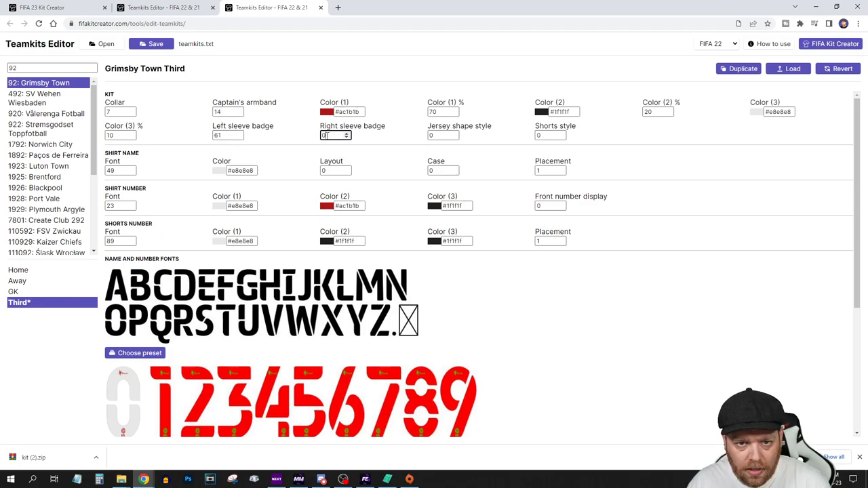
pyautogui.click(18, 269)
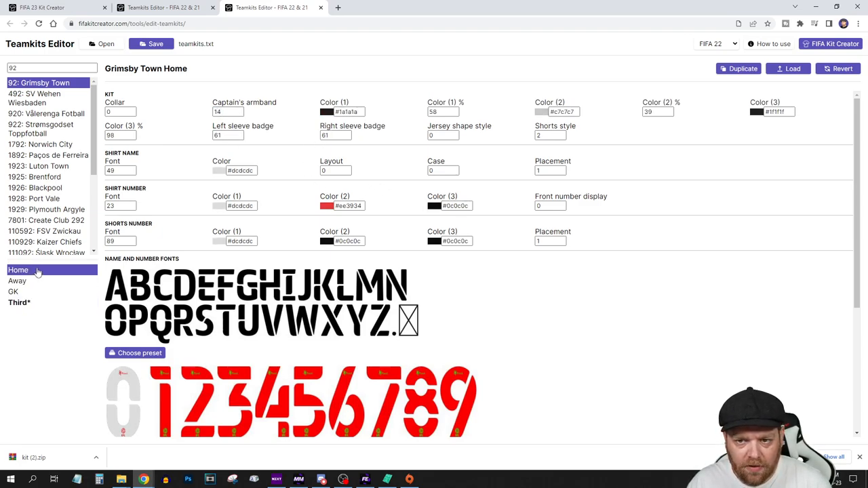
pyautogui.click(19, 303)
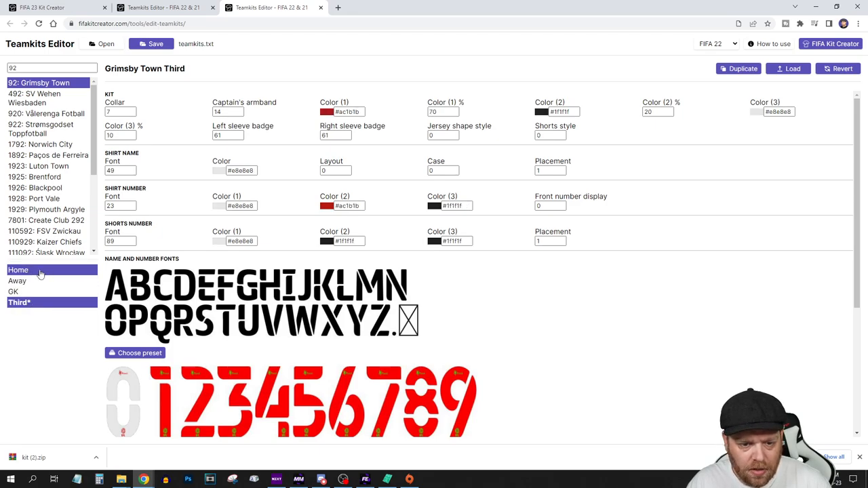
pyautogui.click(18, 270)
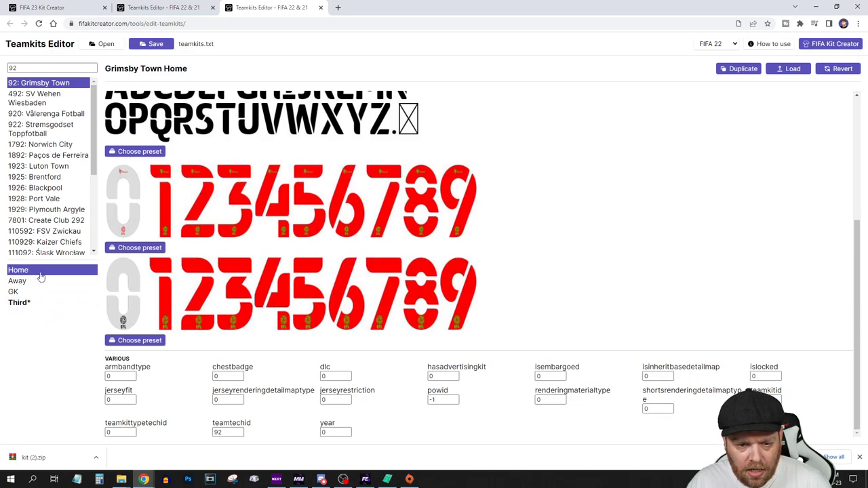
pyautogui.click(19, 302)
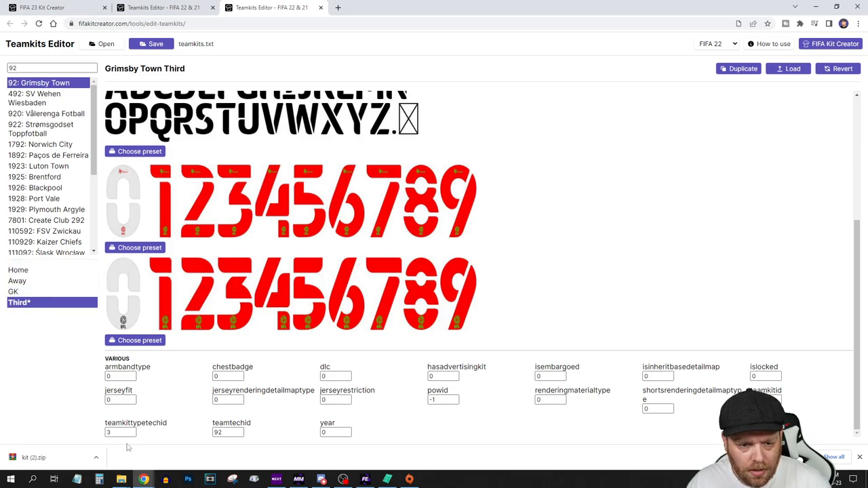
pyautogui.click(19, 269)
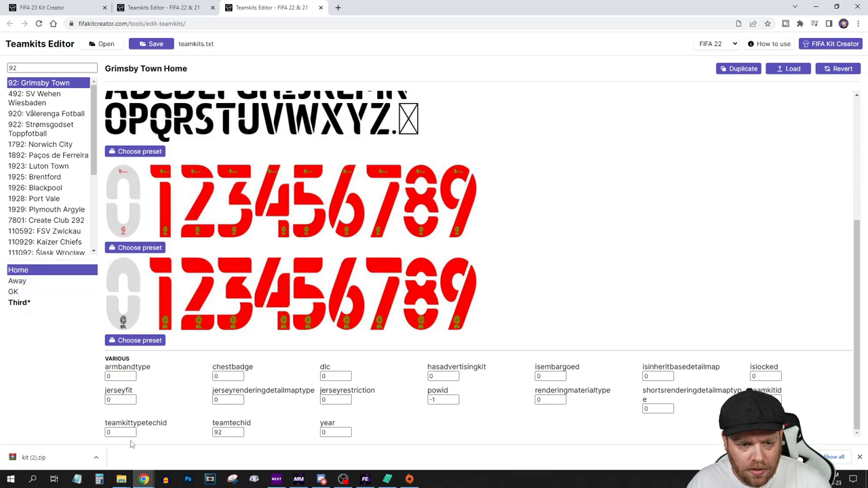
pyautogui.click(19, 303)
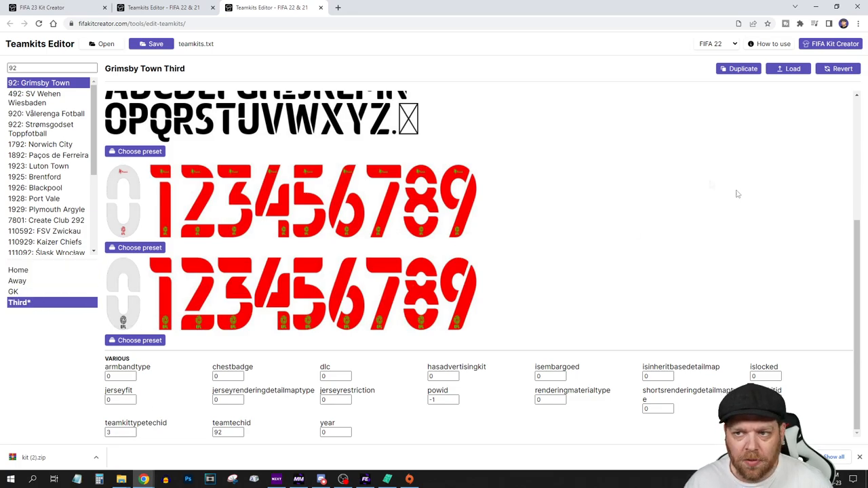
# Set competitionkits Third shirt number Color (2) #ac1b1b; Color (3) and shorts number #1f1f1f.
pyautogui.scroll(3)
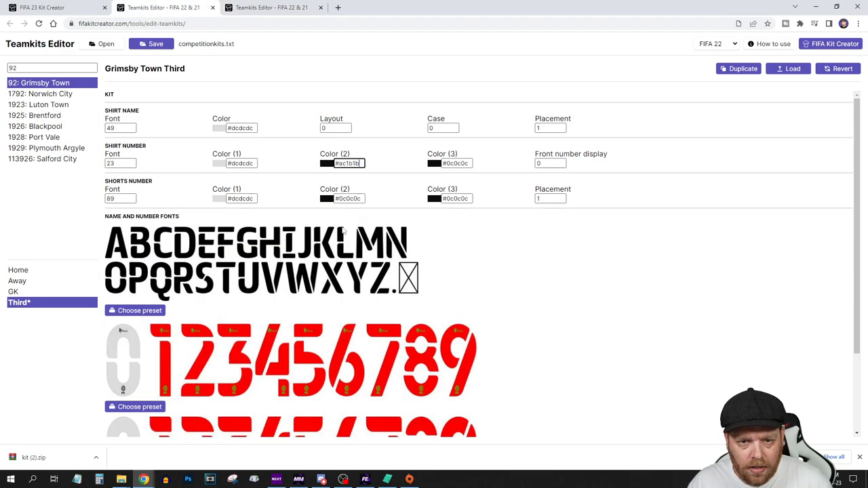
pyautogui.click(271, 8)
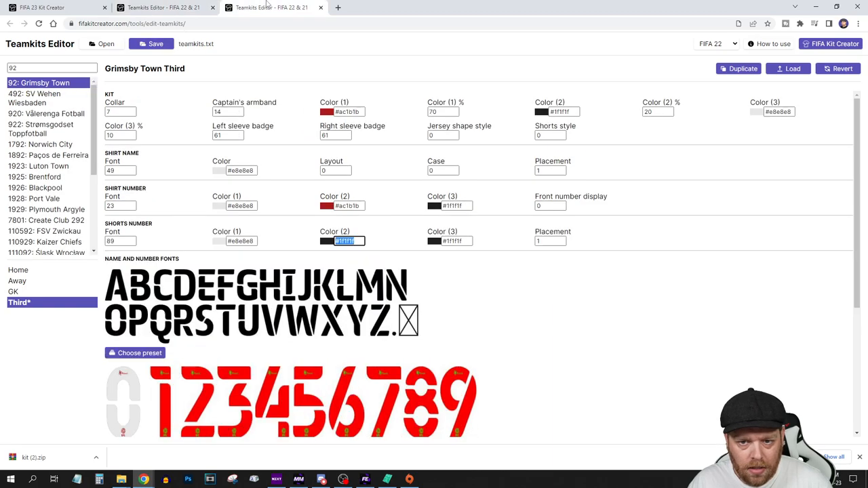
pyautogui.click(451, 205)
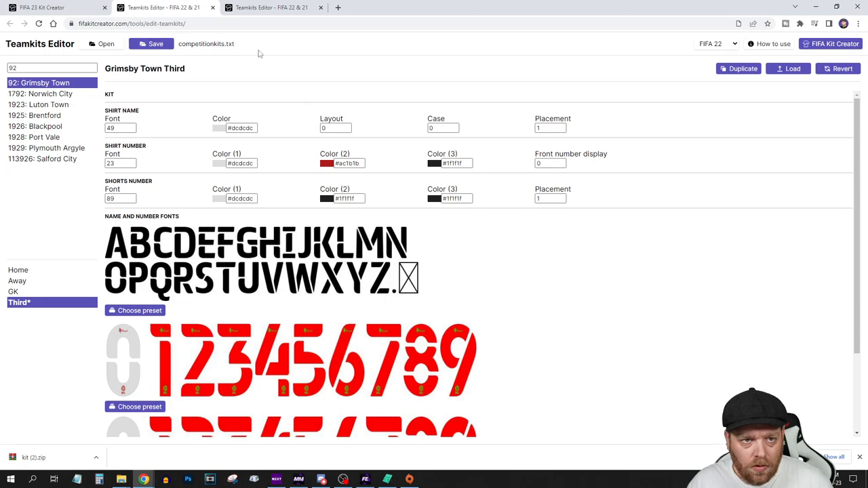
pyautogui.scroll(-3)
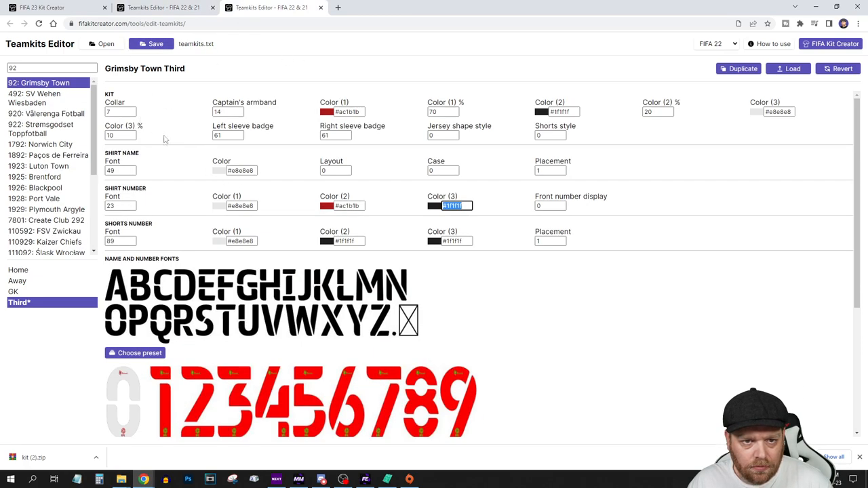
pyautogui.scroll(-3)
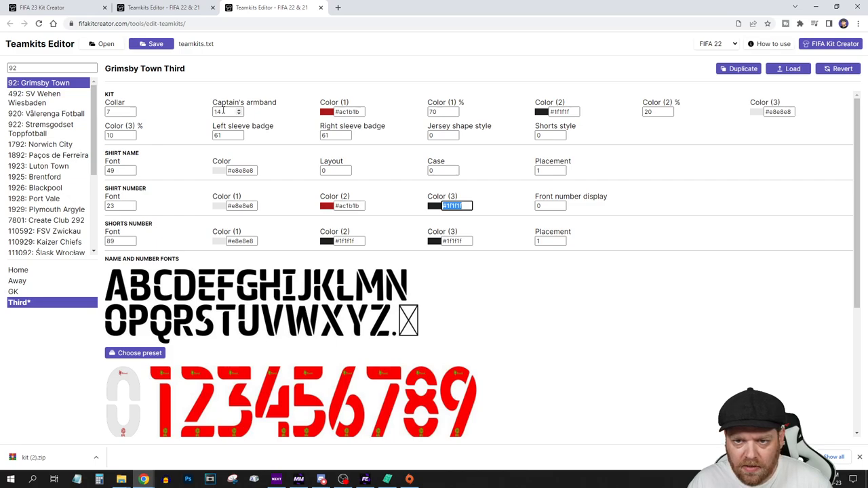
pyautogui.scroll(-3)
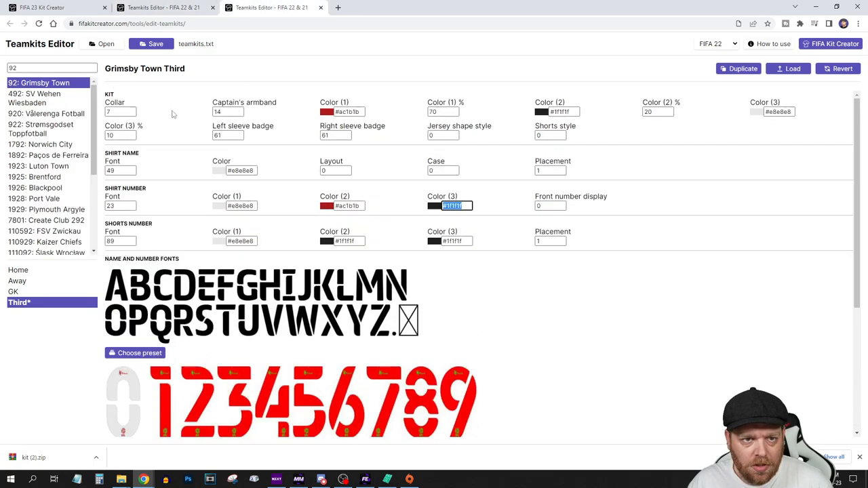
# Save and confirm both teamkits.txt and competitionkits.txt with Grimsby Town's Third kit edits.
pyautogui.click(155, 43)
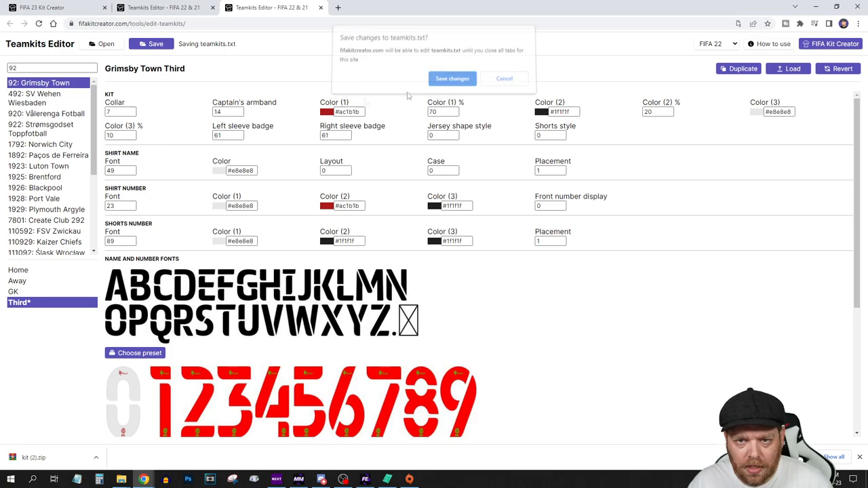
pyautogui.click(452, 78)
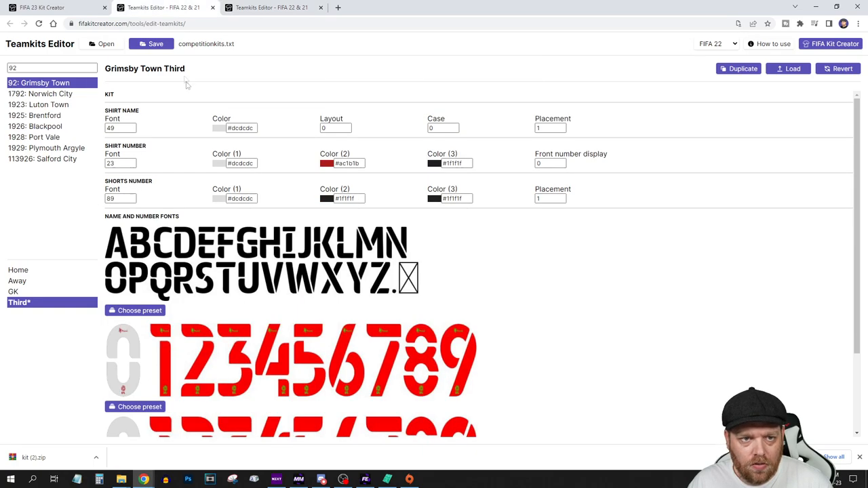
pyautogui.click(151, 44)
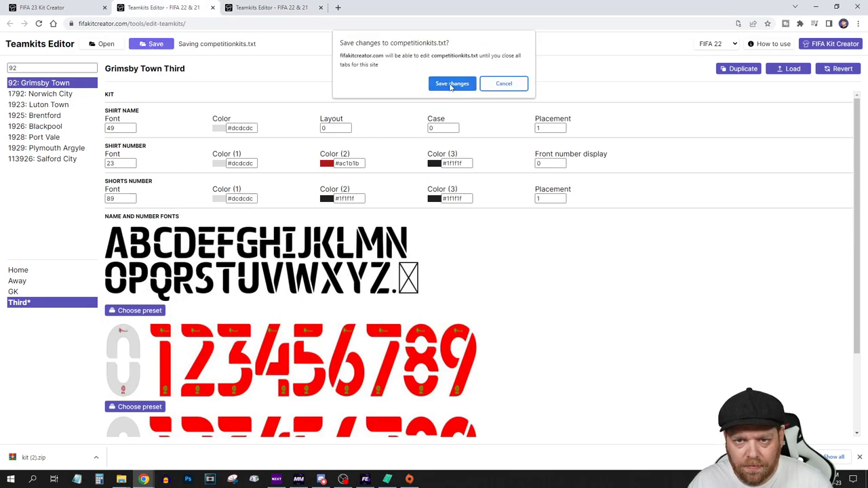
pyautogui.click(452, 84)
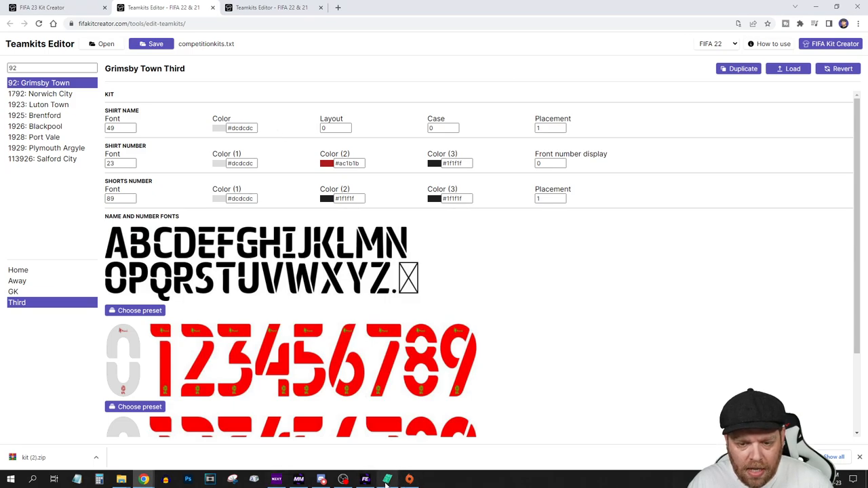
# In RDBM, import teamkits.txt into the teamkits table and competitionkits.txt into competitionkits.
pyautogui.click(387, 479)
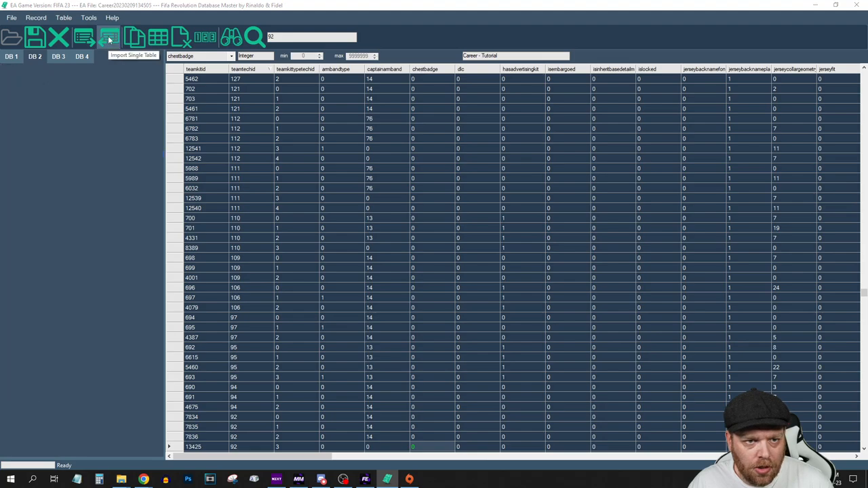
pyautogui.click(109, 38)
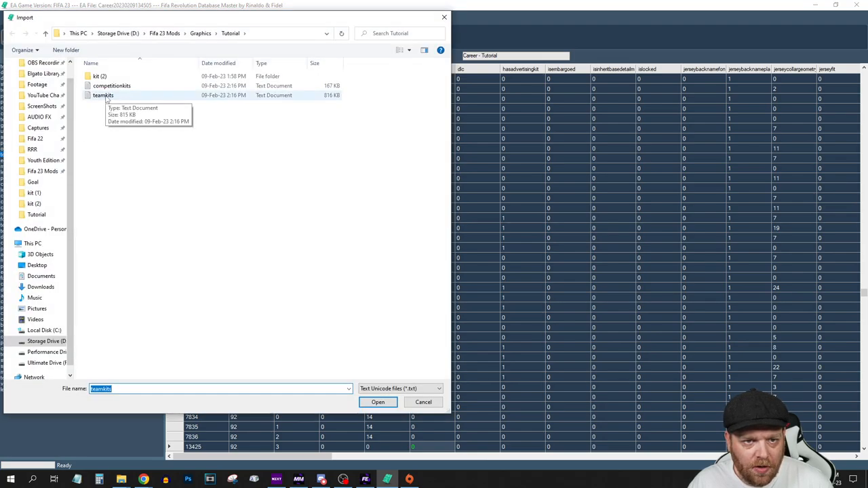
pyautogui.click(377, 402)
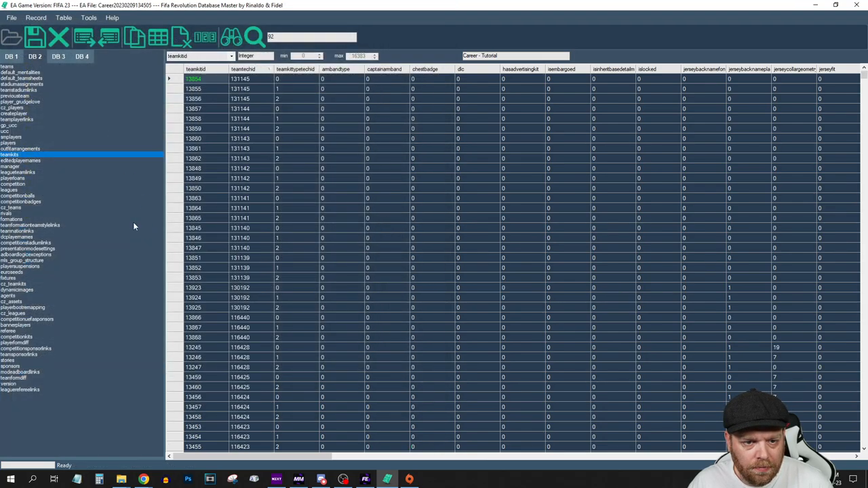
pyautogui.moveTo(31, 373)
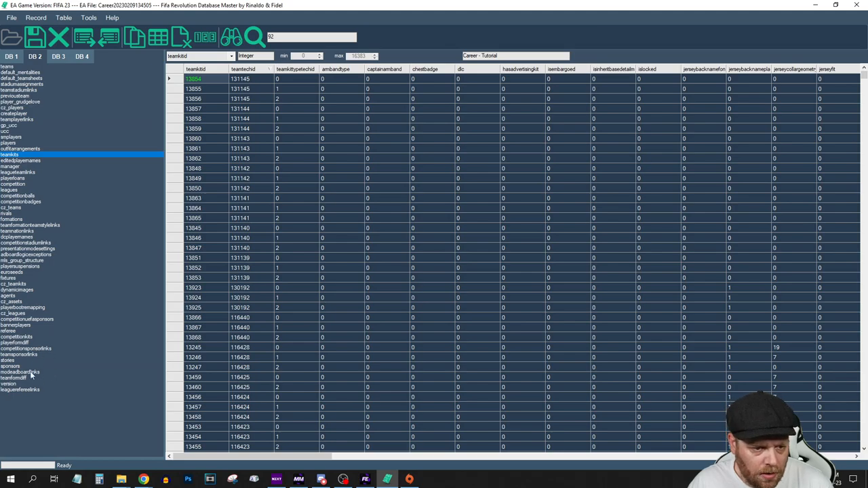
pyautogui.click(17, 336)
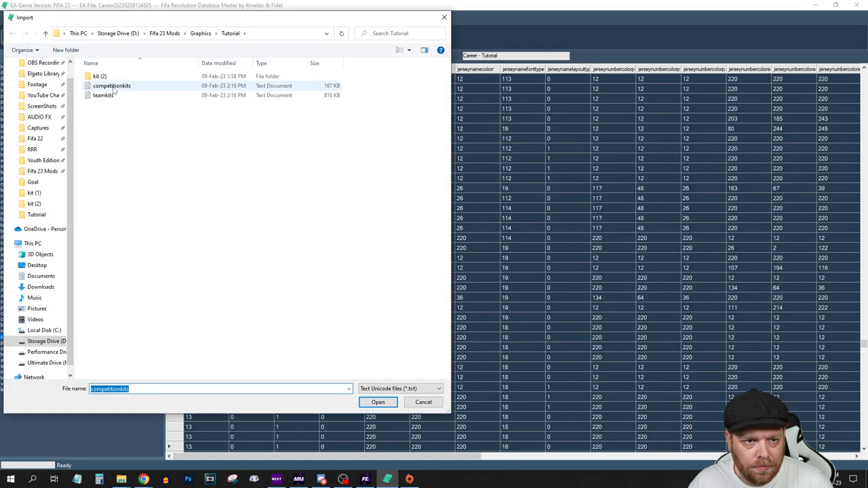
pyautogui.click(377, 402)
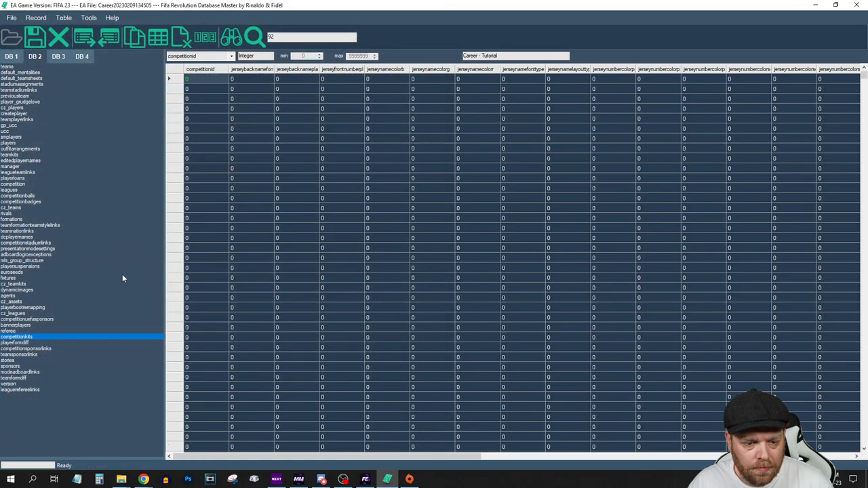